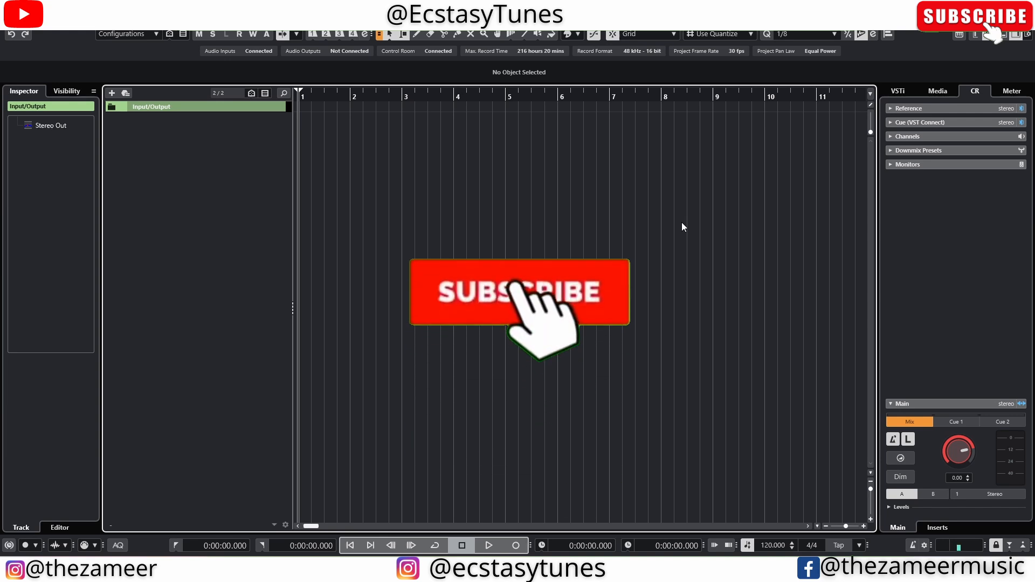
Add a Drum Machine track with pattern events via the Add Track dialog
{"action": "left_click", "coordinate": [518, 292]}
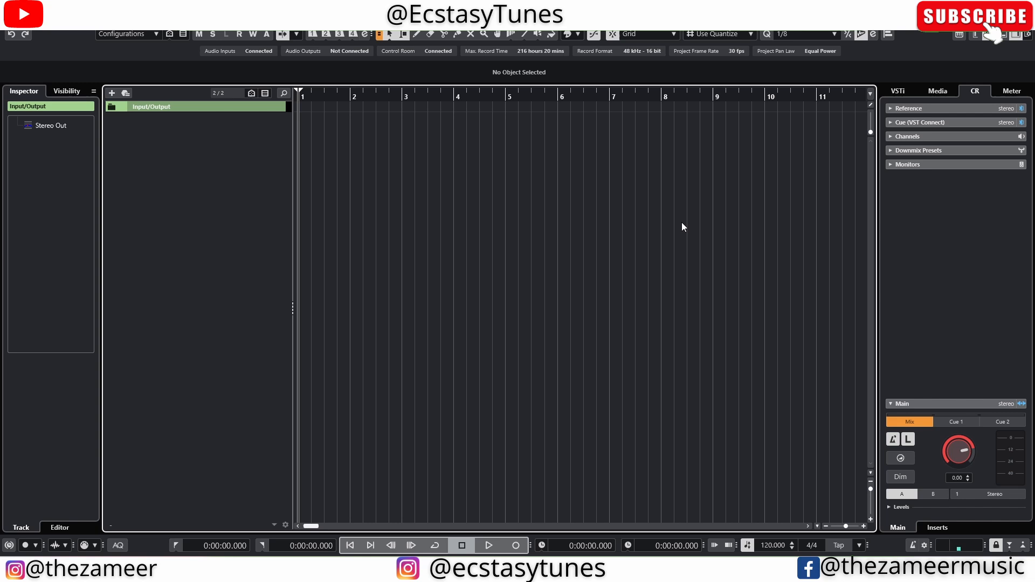
{"action": "mouse_move", "coordinate": [93, 106]}
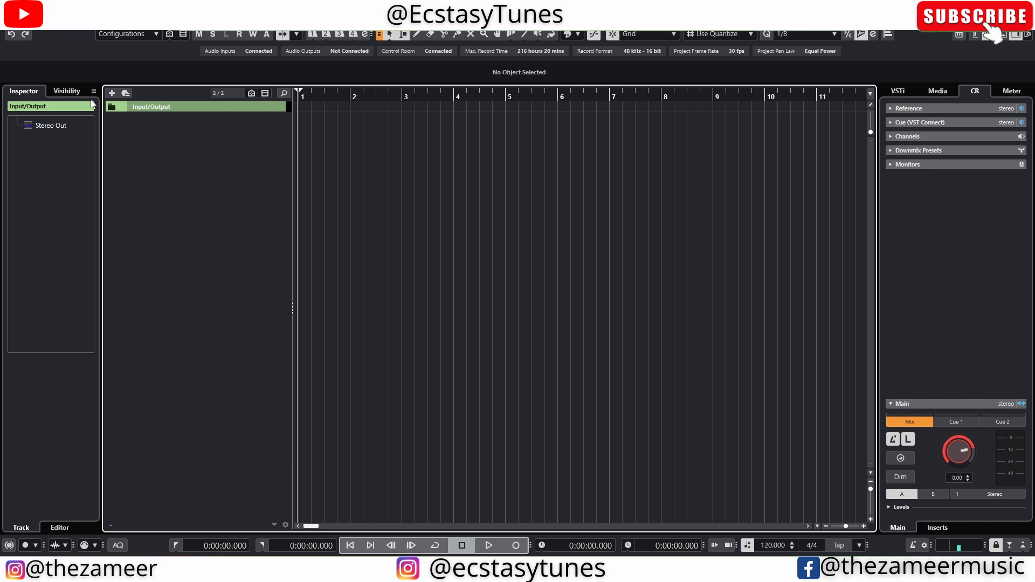
{"action": "left_click", "coordinate": [111, 93]}
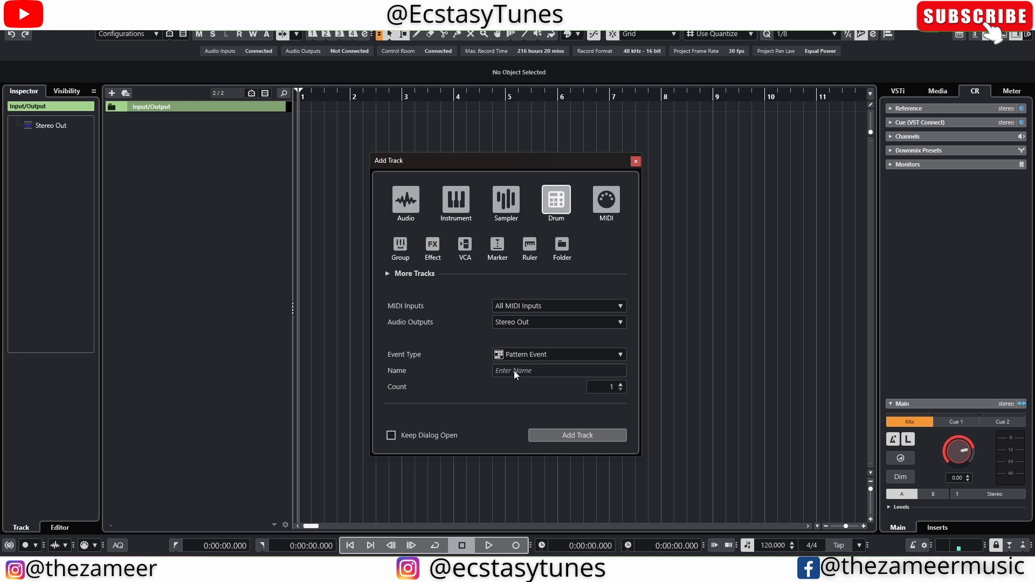
{"action": "left_click", "coordinate": [576, 434]}
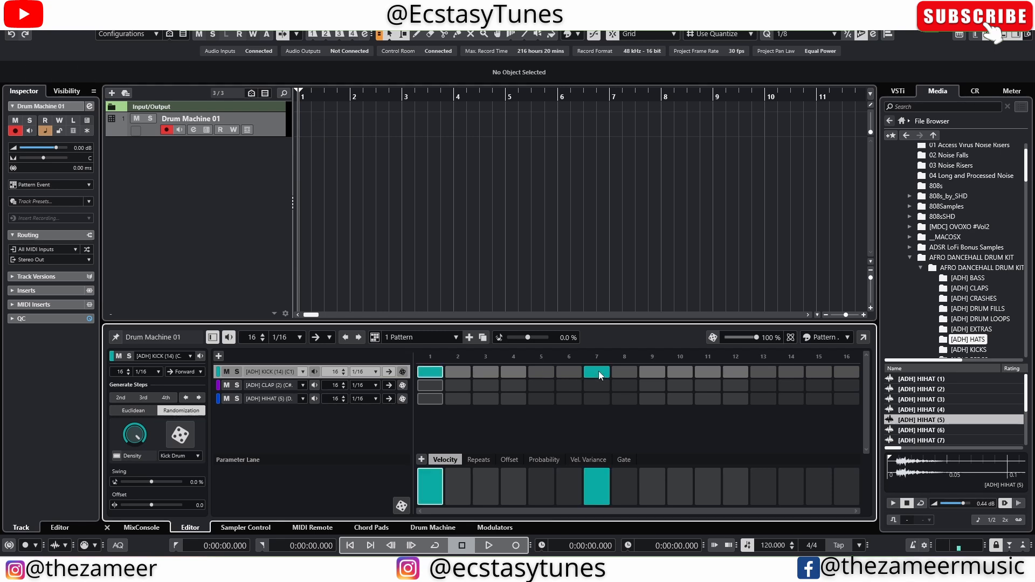
Audition the kick, then add claps on steps 5 and 13 and hi-hats on 1, 5, 9, 13
{"action": "left_click", "coordinate": [487, 545]}
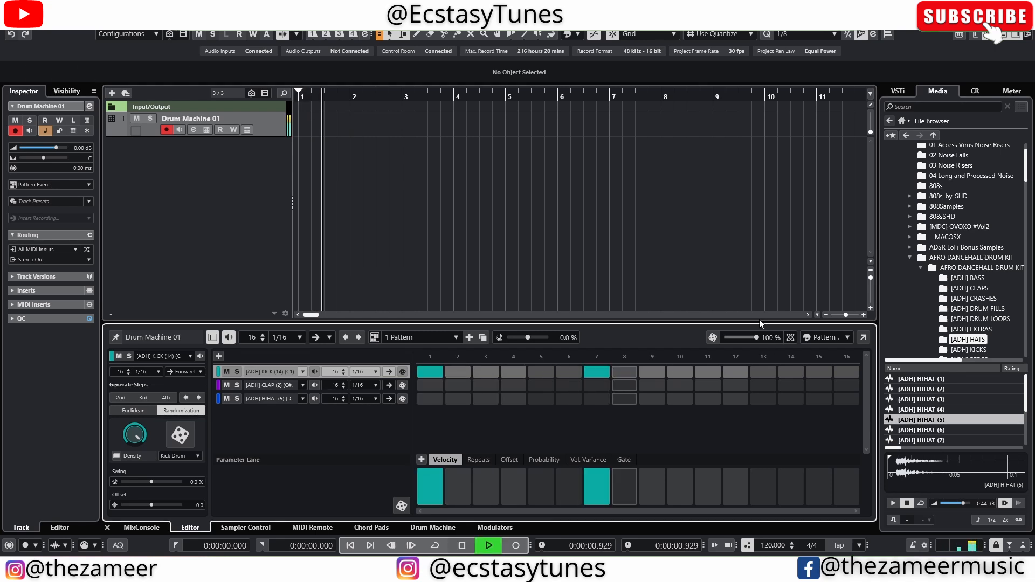
{"action": "left_click", "coordinate": [461, 546]}
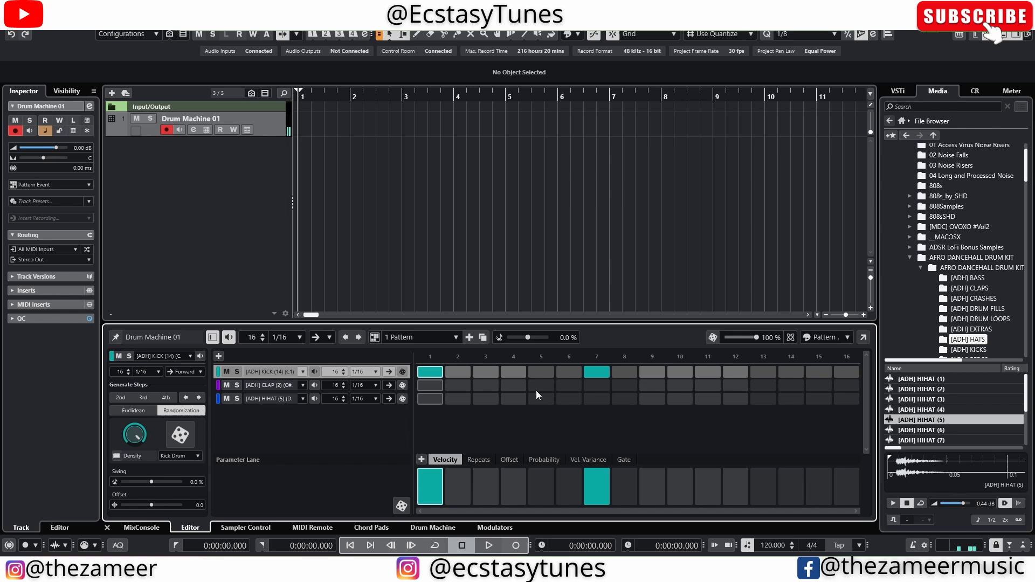
{"action": "left_click", "coordinate": [487, 545]}
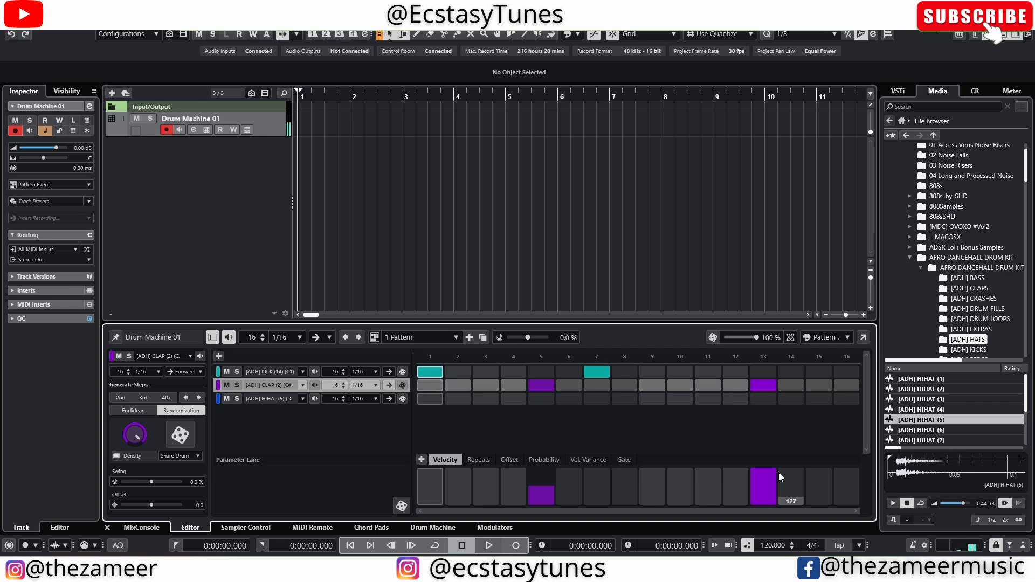
{"action": "left_click", "coordinate": [271, 398]}
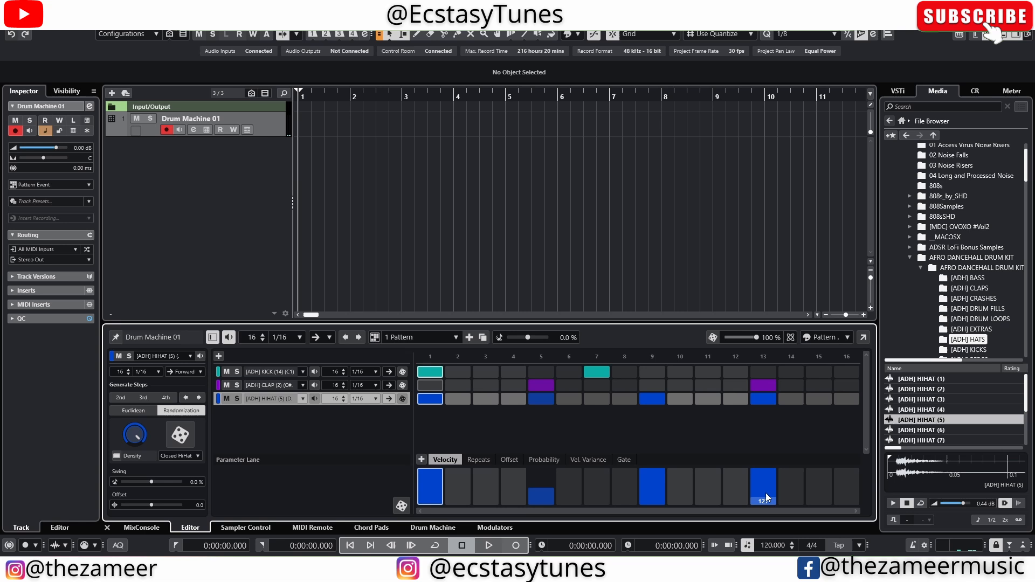
Play back the finished drum pattern and stop
{"action": "left_click", "coordinate": [488, 546]}
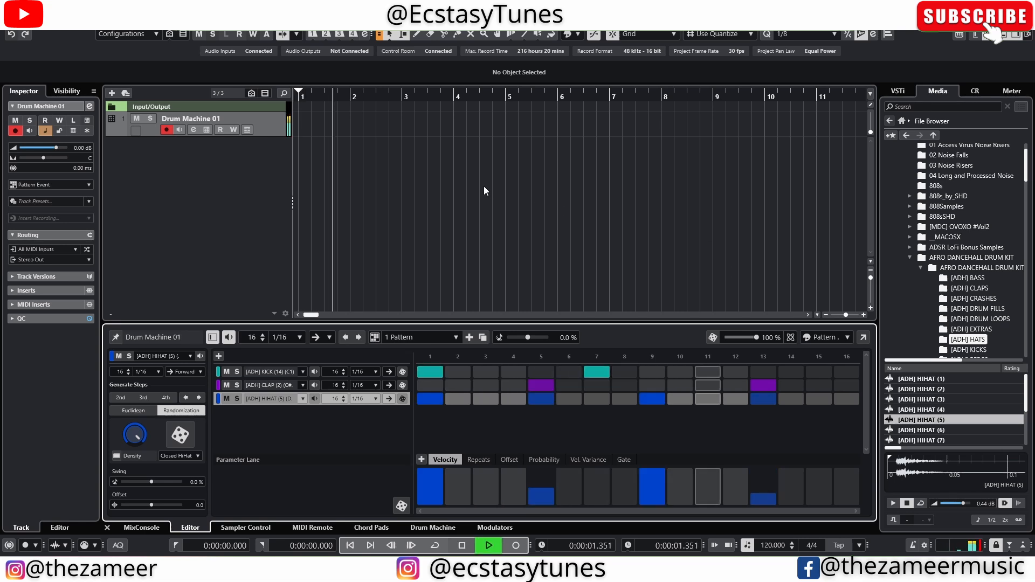
{"action": "left_click", "coordinate": [461, 545]}
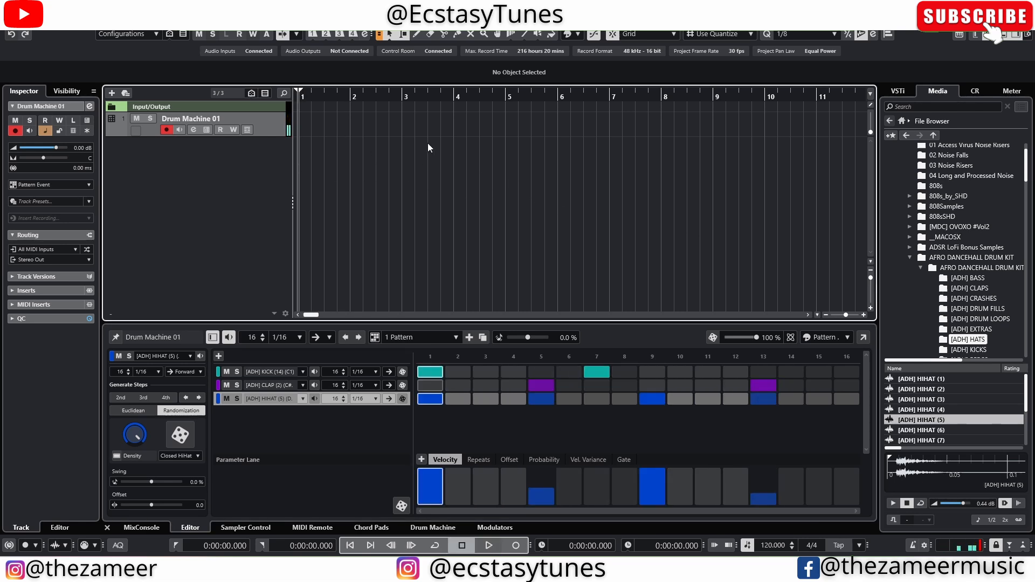
{"action": "left_click", "coordinate": [487, 546]}
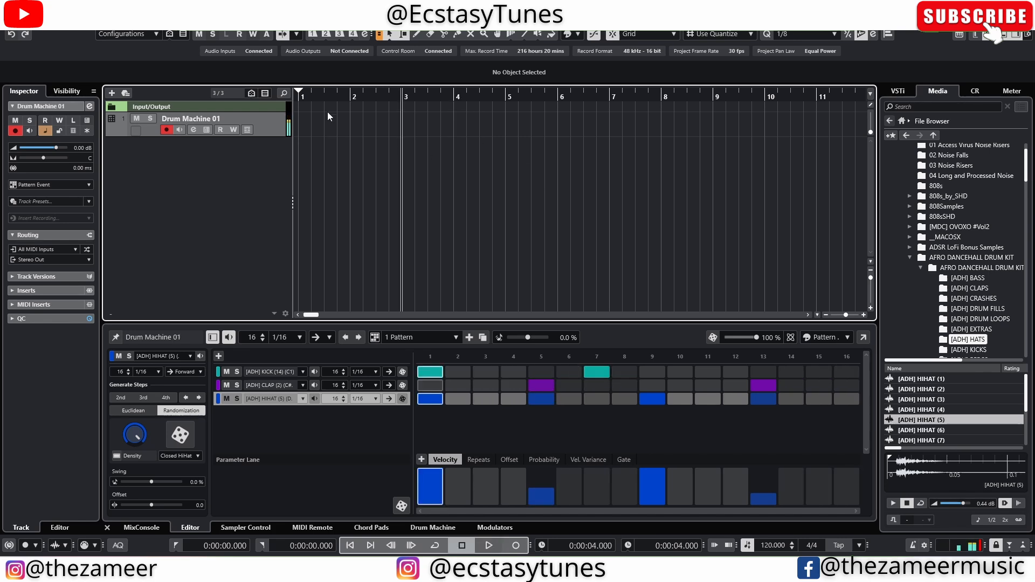
{"action": "mouse_move", "coordinate": [557, 94]}
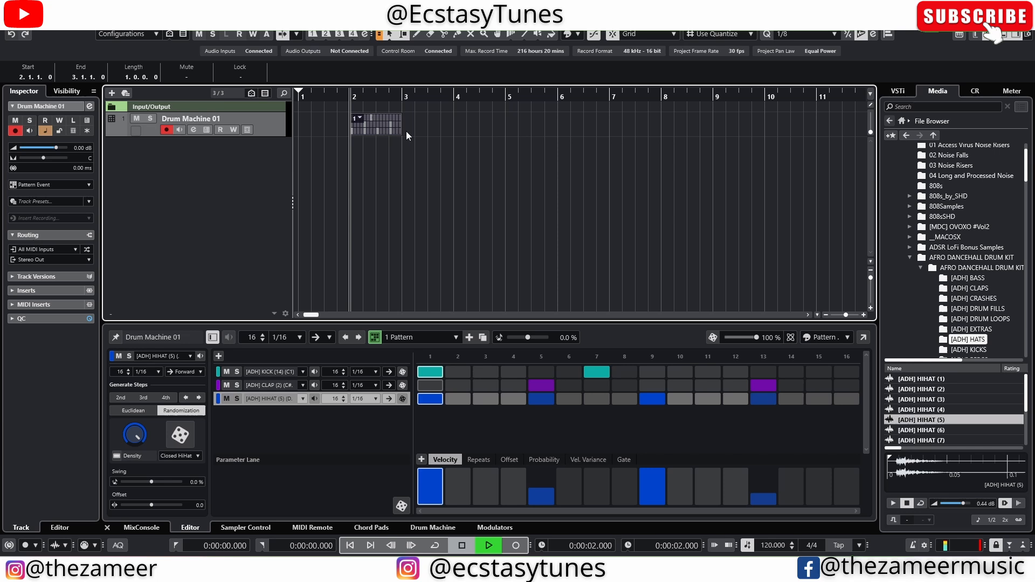
Enable Play with Project so the pattern follows the project transport
{"action": "left_click", "coordinate": [487, 546]}
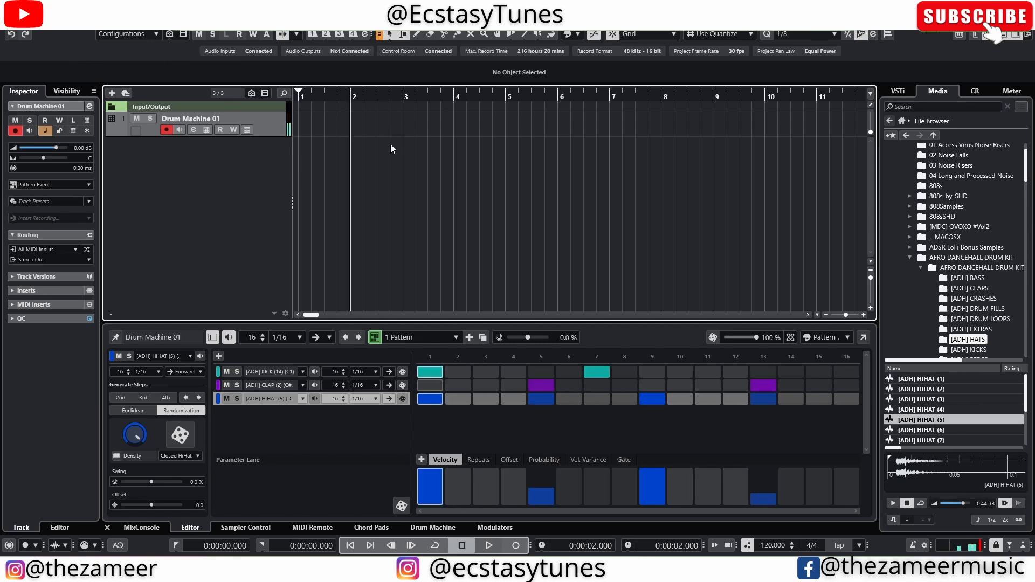
{"action": "mouse_move", "coordinate": [228, 337]}
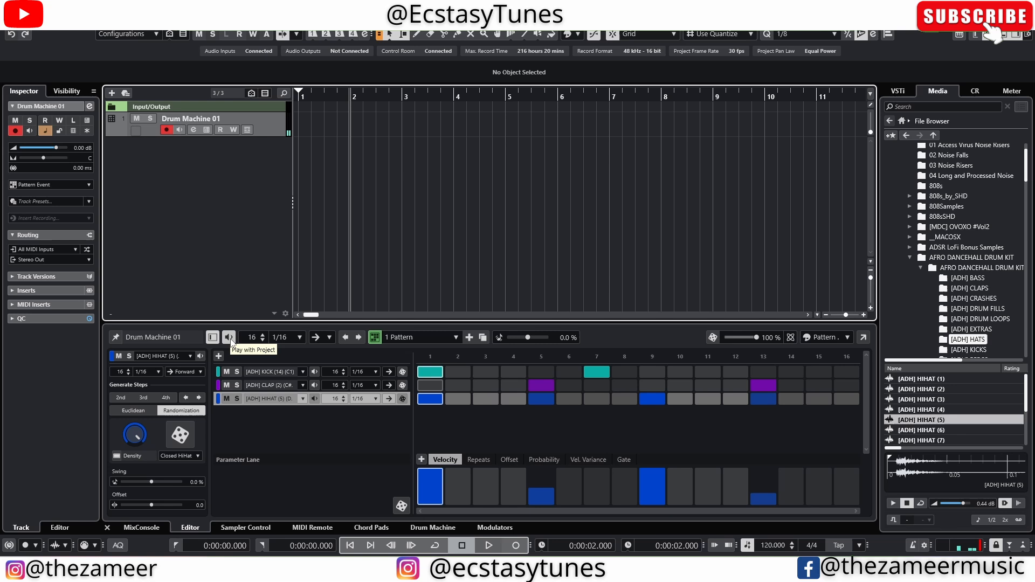
{"action": "left_click", "coordinate": [488, 546]}
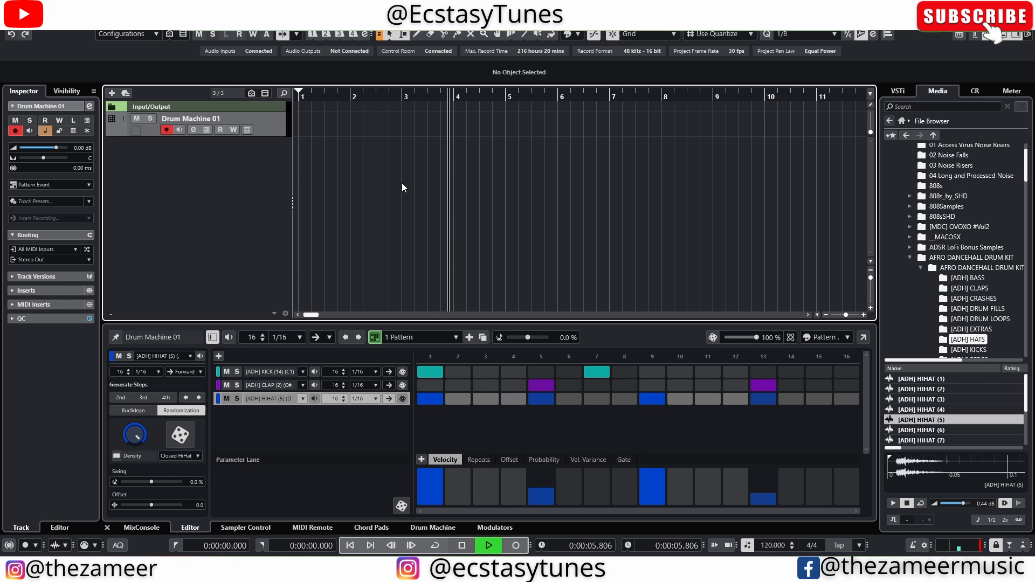
{"action": "left_click", "coordinate": [462, 545]}
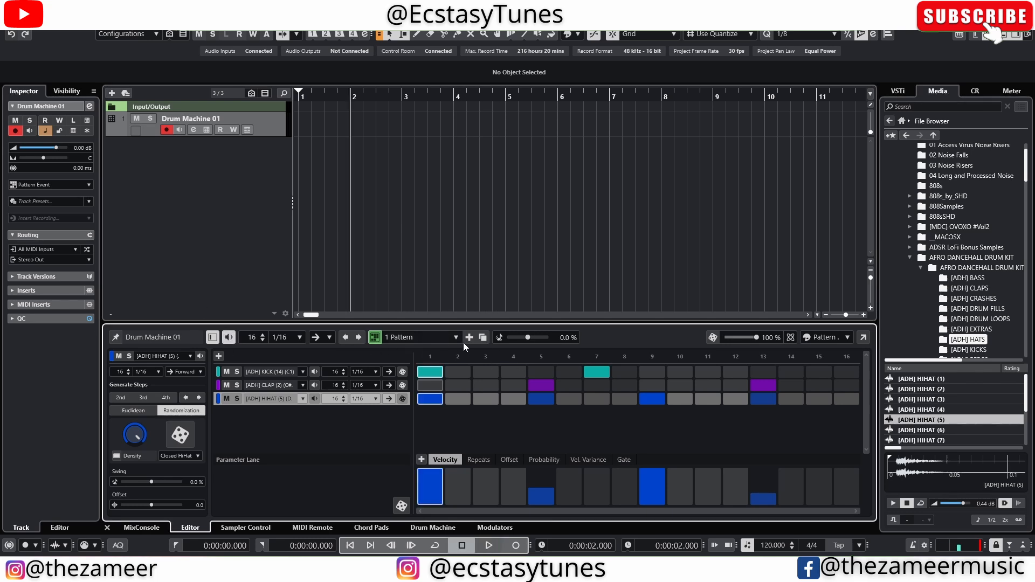
Draw a one-bar pattern event on the drum track and move it to bar 1
{"action": "left_click", "coordinate": [338, 125]}
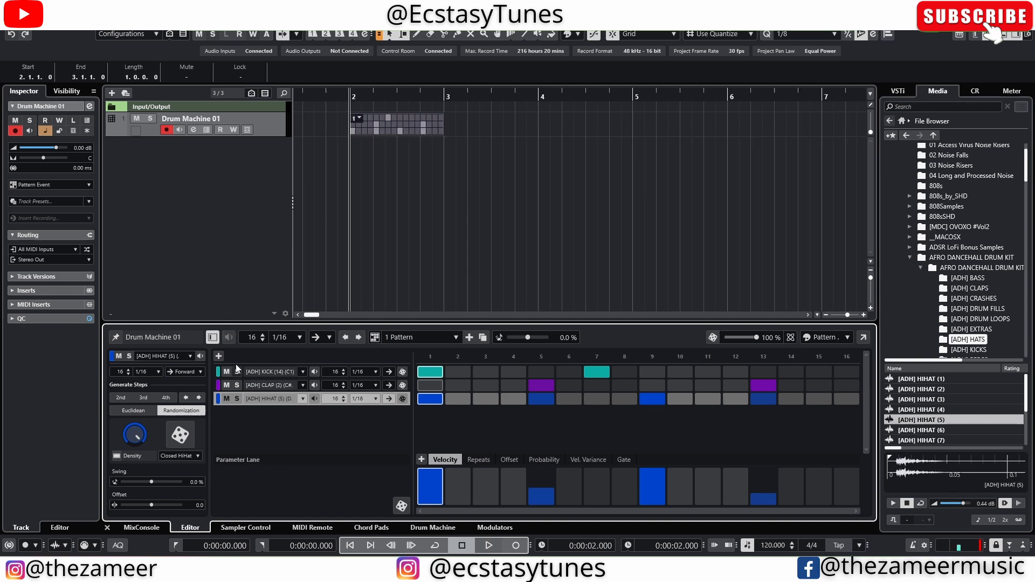
{"action": "left_click", "coordinate": [416, 137]}
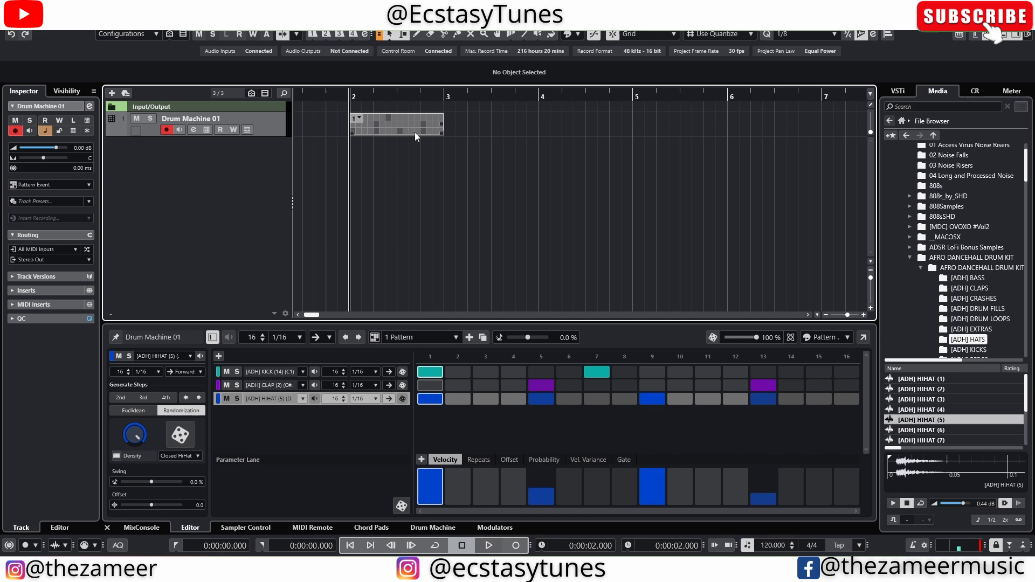
{"action": "left_click", "coordinate": [488, 546]}
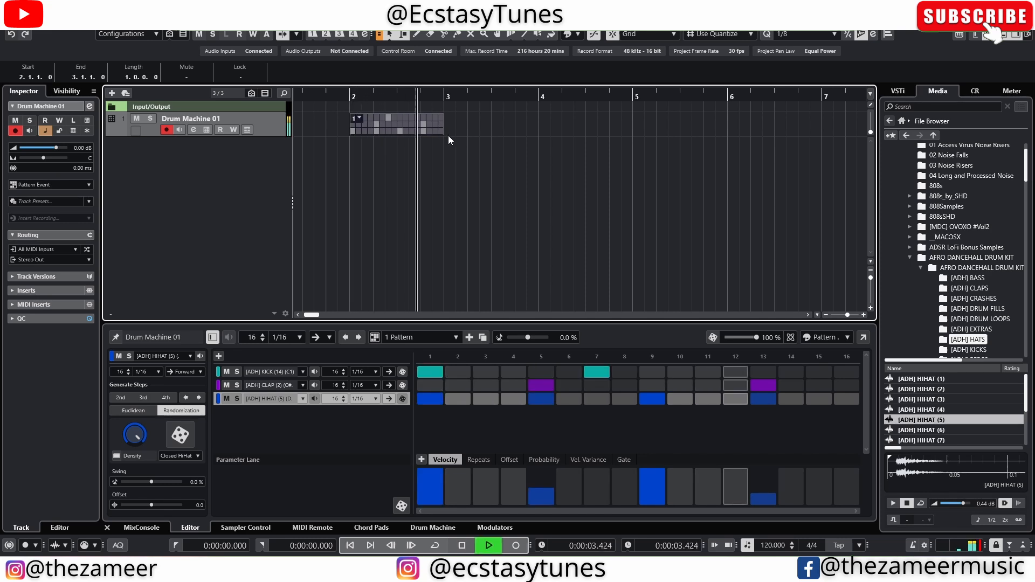
{"action": "left_click", "coordinate": [460, 545]}
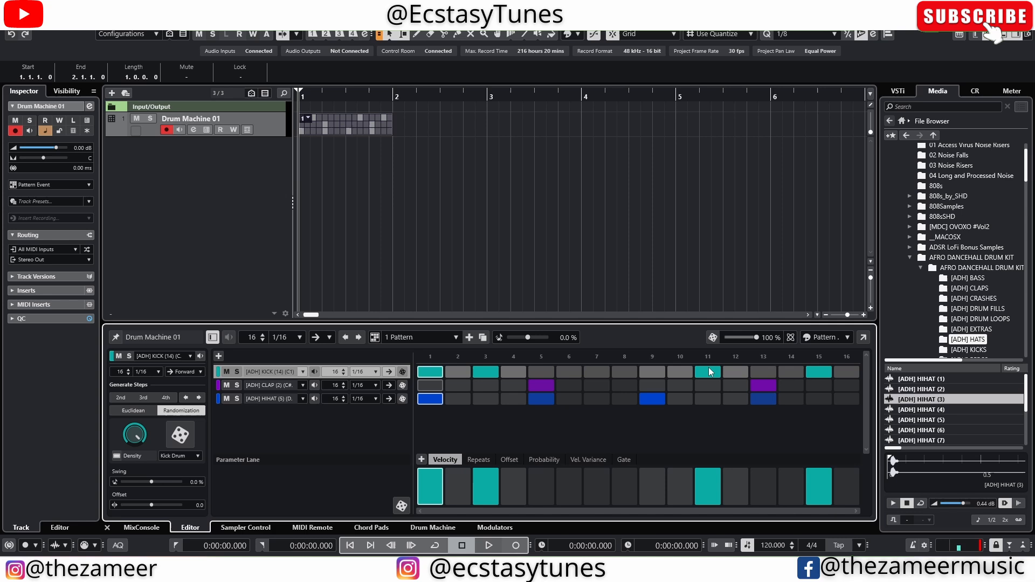
Add extra kick hits, then clear every step from the kick lane
{"action": "left_click", "coordinate": [596, 372]}
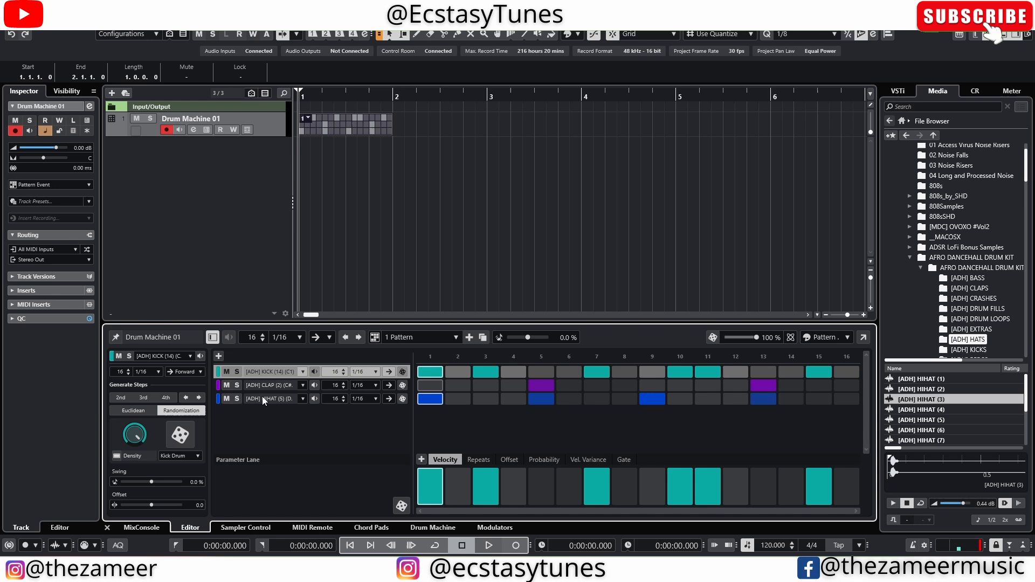
{"action": "right_click", "coordinate": [264, 399]}
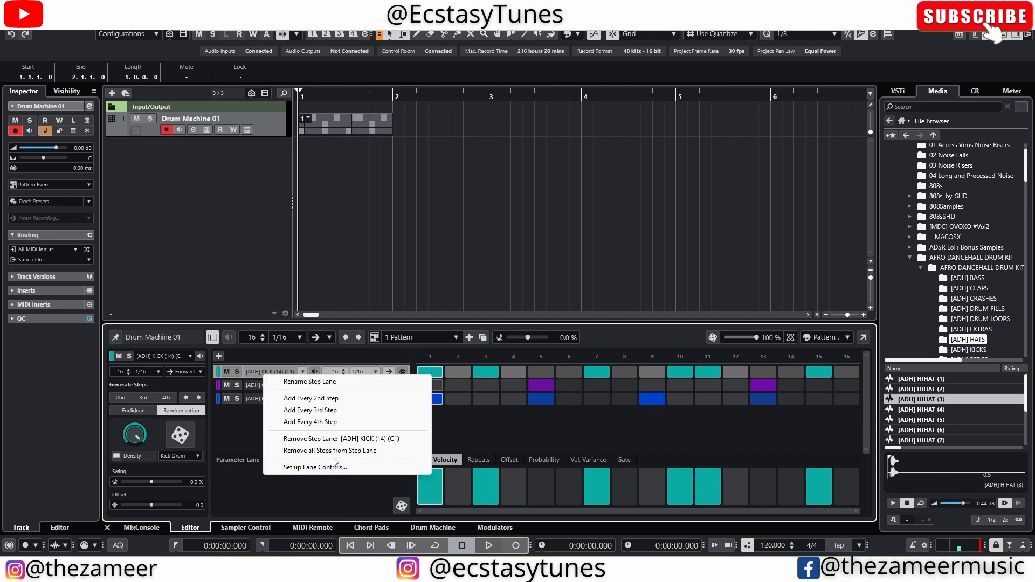
{"action": "mouse_move", "coordinate": [333, 454]}
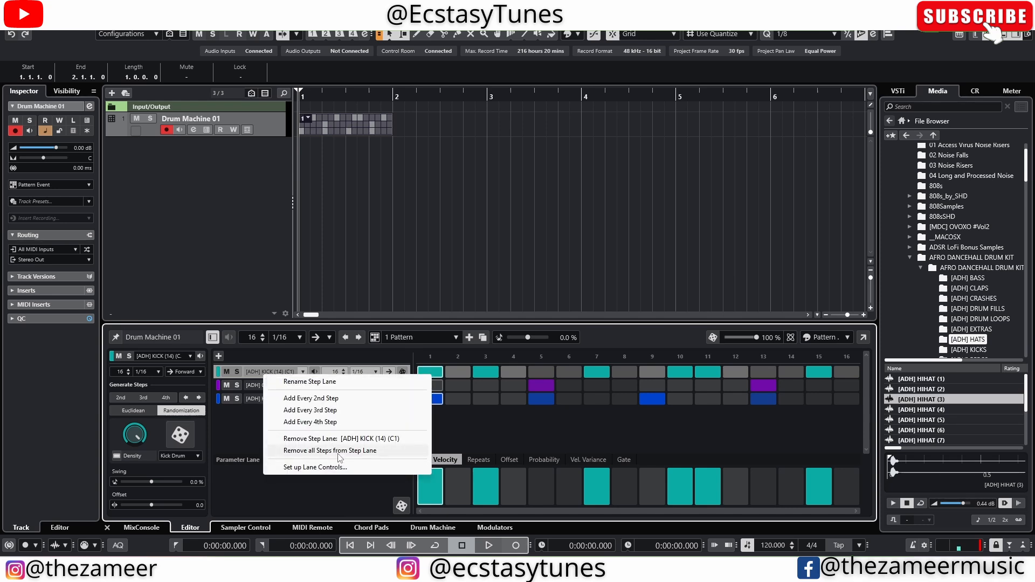
{"action": "left_click", "coordinate": [330, 451]}
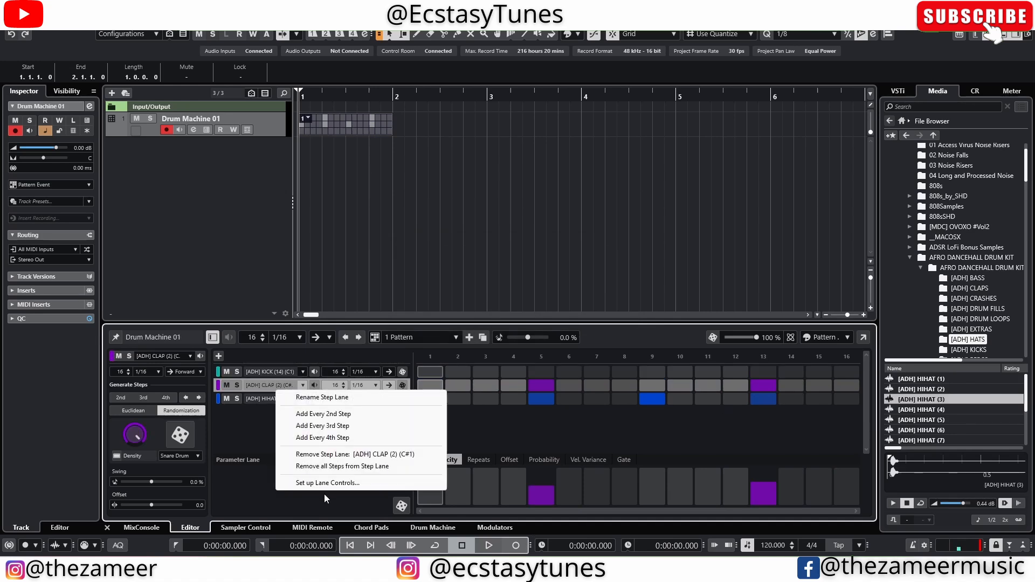
{"action": "mouse_move", "coordinate": [344, 466]}
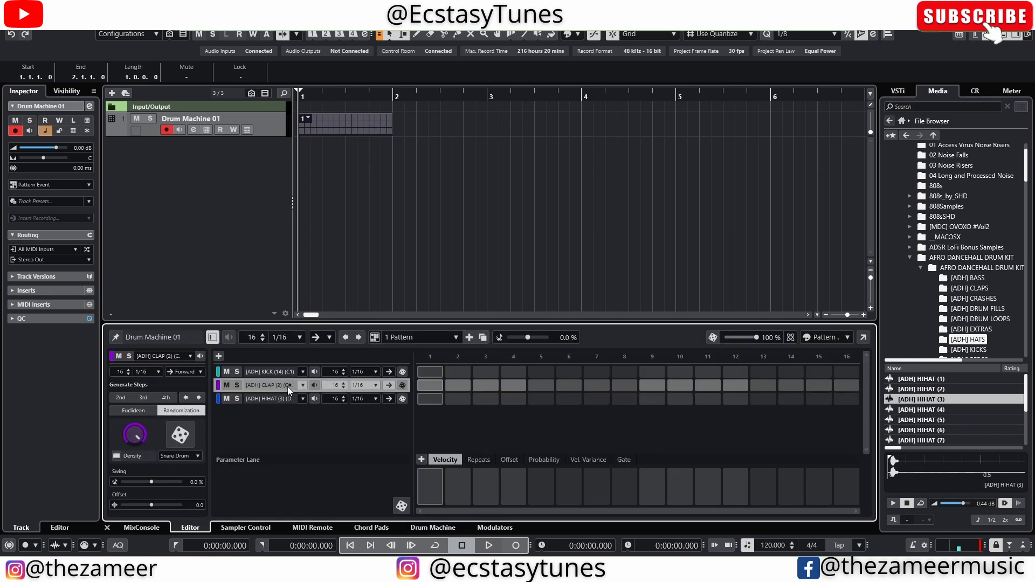
Remove the hi-hat lane from the pattern, leaving kick and clap lanes
{"action": "left_click", "coordinate": [264, 371]}
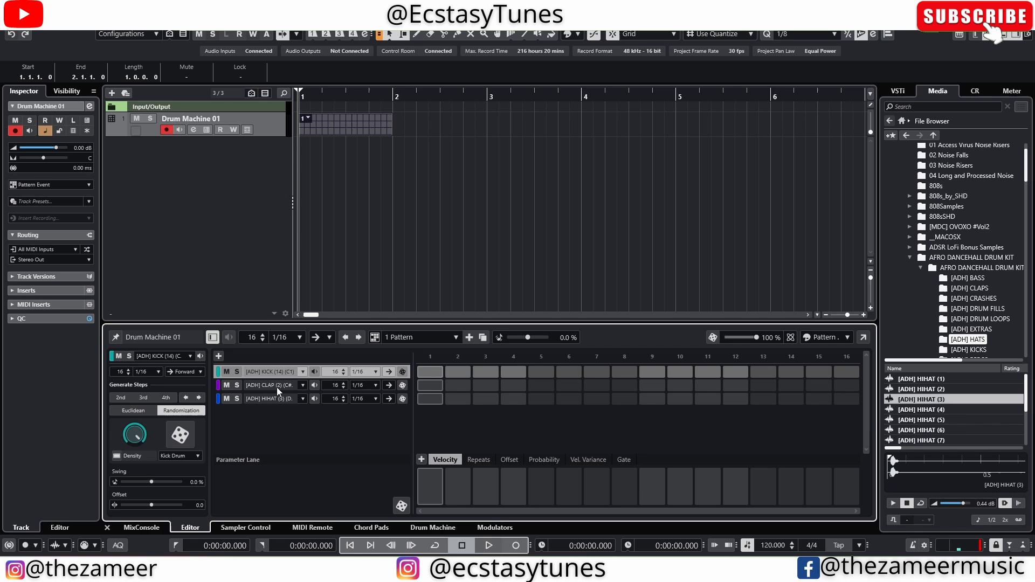
{"action": "left_click", "coordinate": [269, 398]}
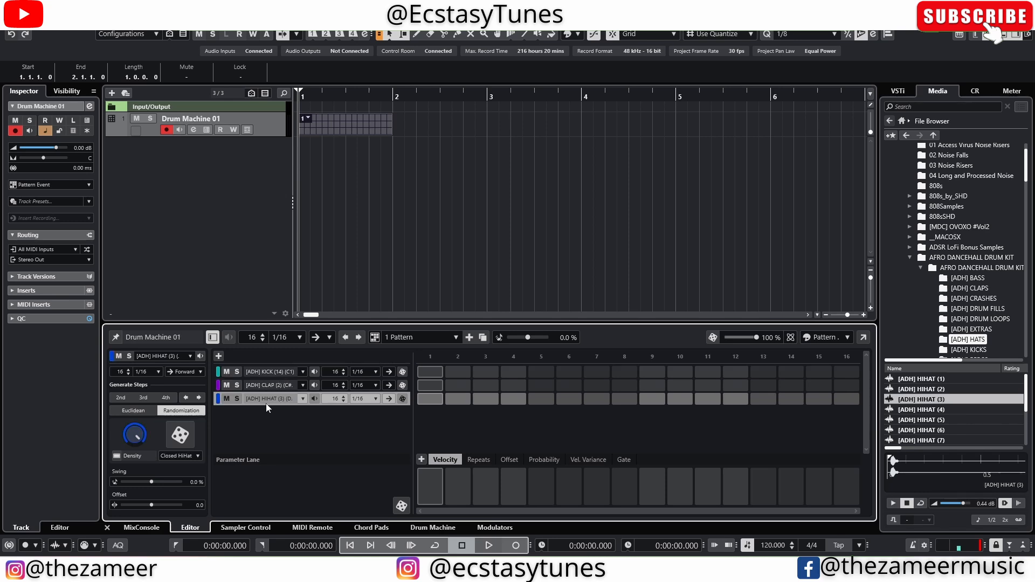
{"action": "right_click", "coordinate": [268, 399]}
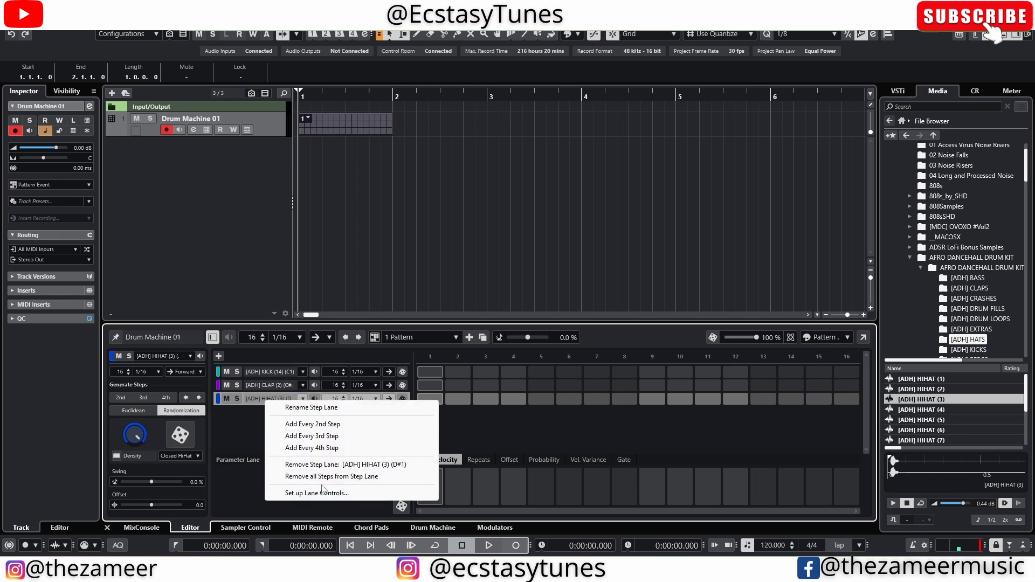
{"action": "mouse_move", "coordinate": [380, 470]}
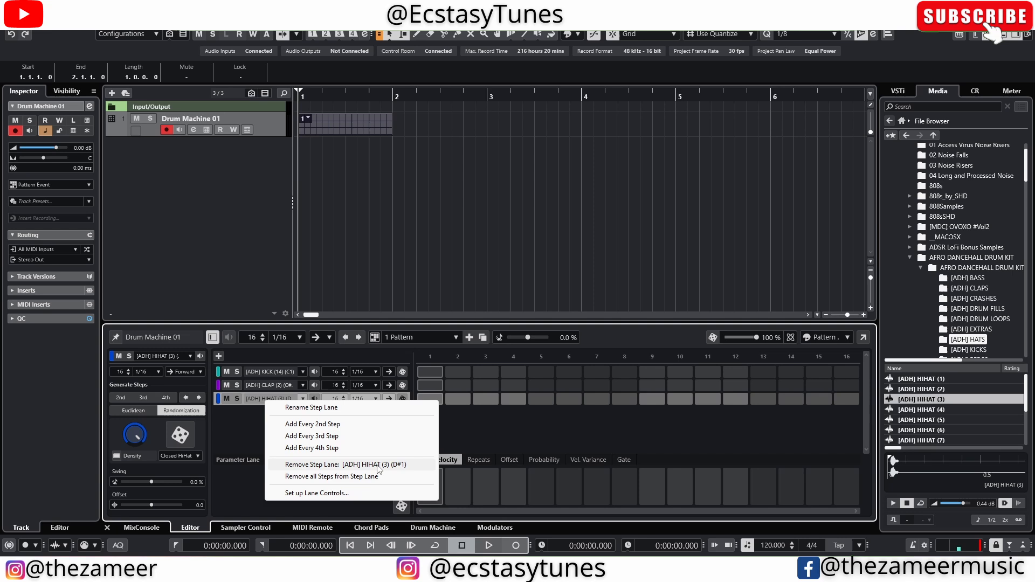
{"action": "left_click", "coordinate": [344, 464]}
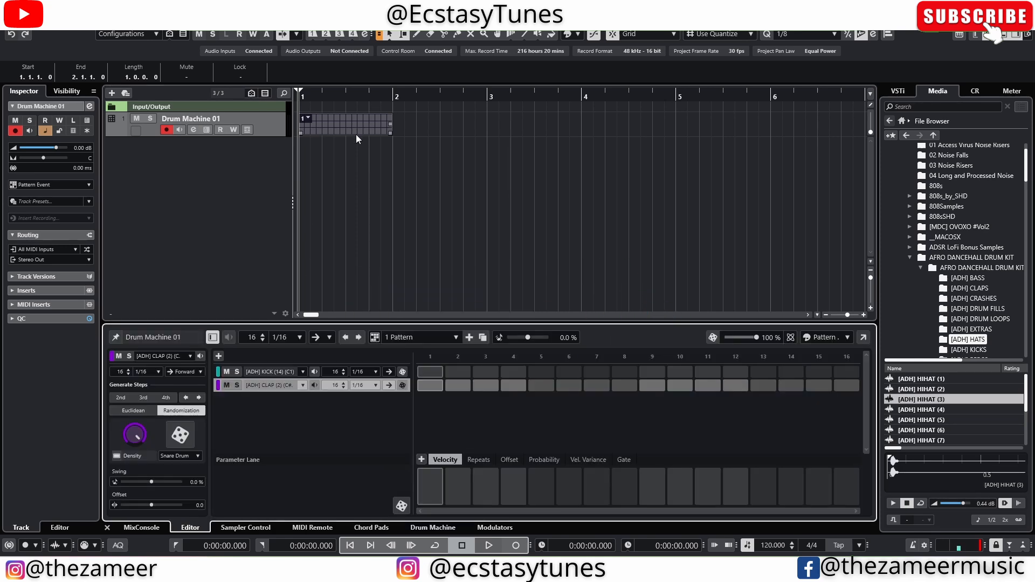
{"action": "mouse_move", "coordinate": [306, 472]}
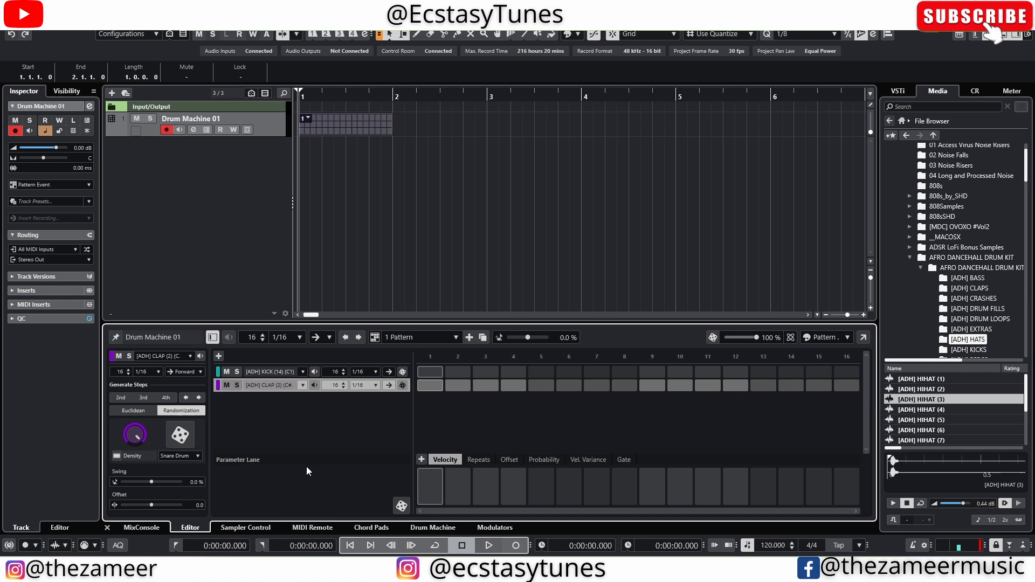
{"action": "mouse_move", "coordinate": [286, 410]}
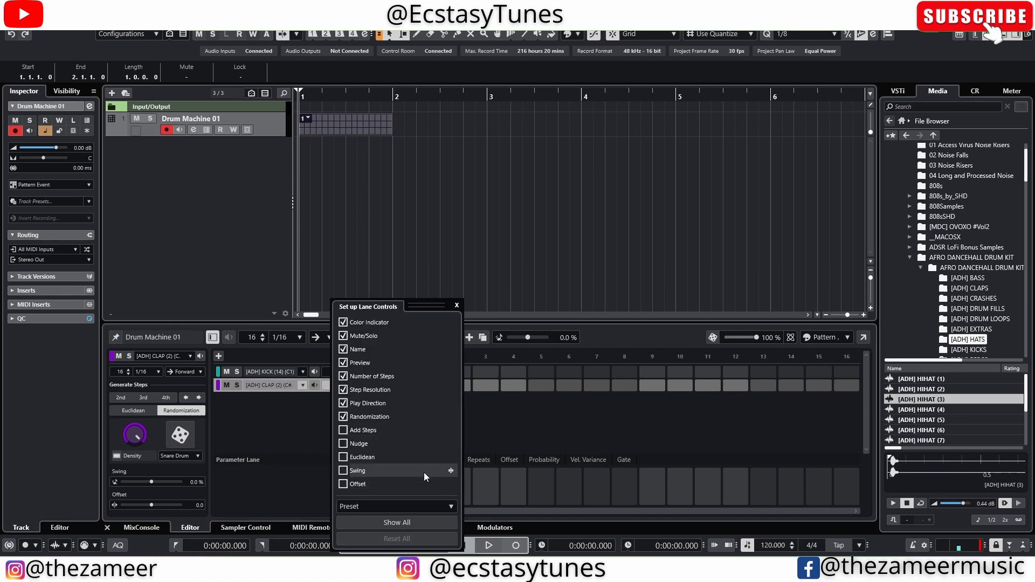
{"action": "mouse_move", "coordinate": [343, 486]}
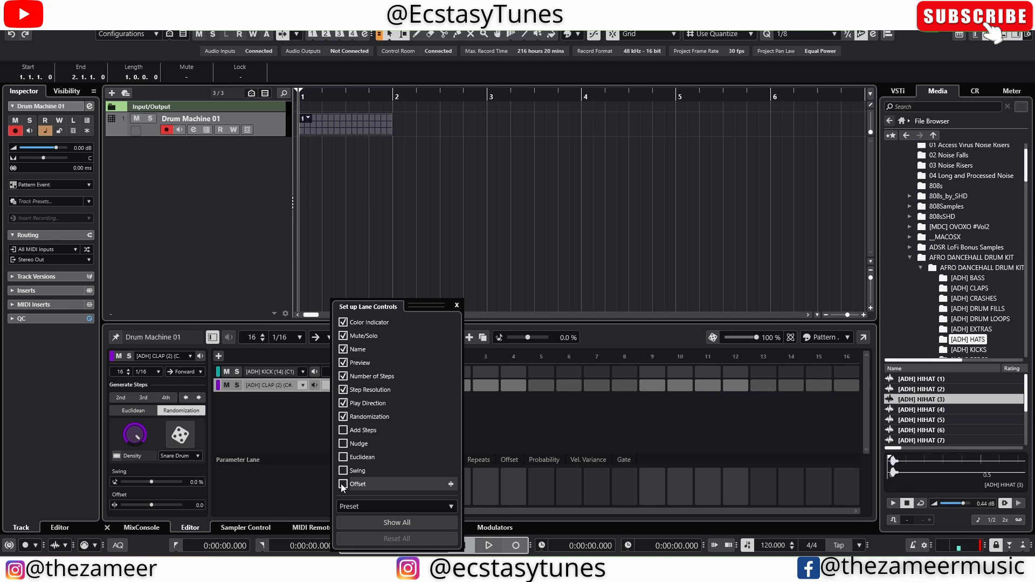
Show offset controls on lanes, toggle the colour indicators, and close Set up Lane Controls
{"action": "left_click", "coordinate": [343, 470]}
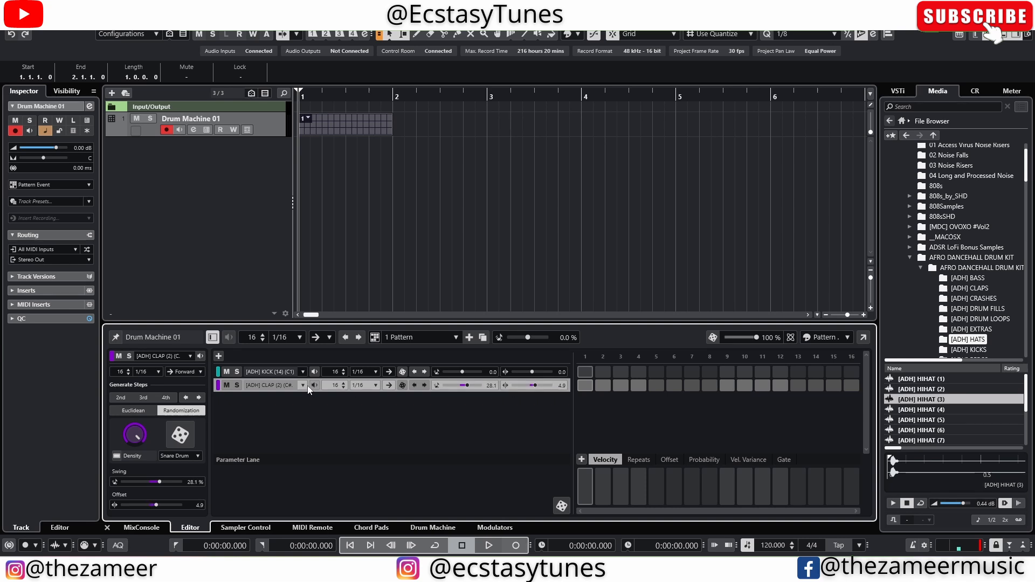
{"action": "mouse_move", "coordinate": [350, 399]}
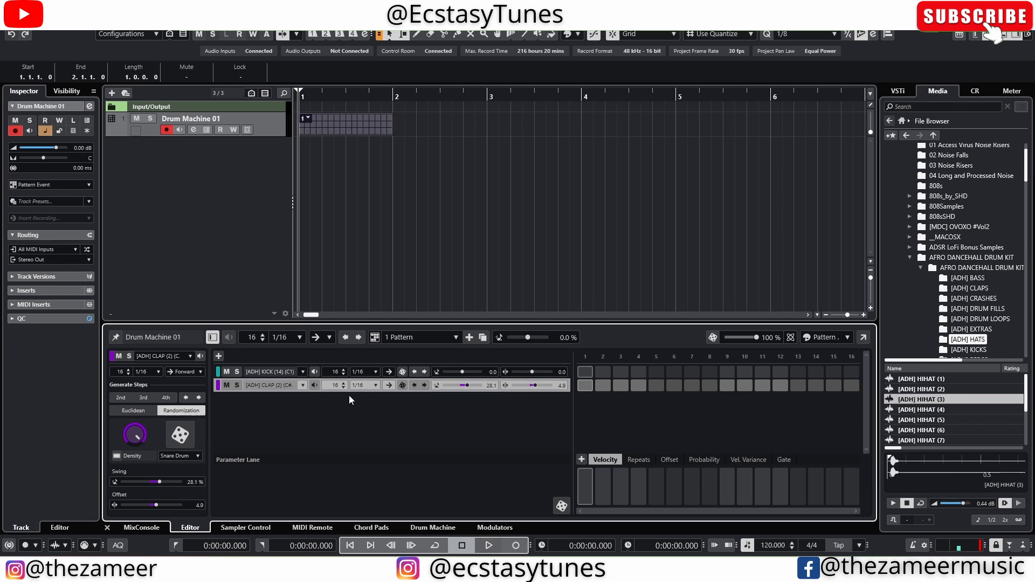
{"action": "mouse_move", "coordinate": [298, 395]}
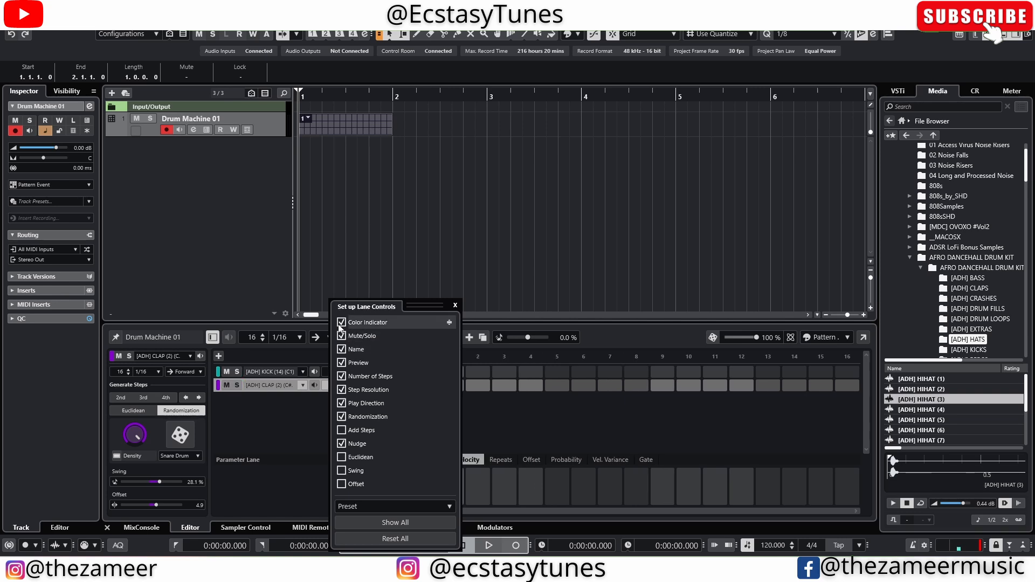
{"action": "left_click", "coordinate": [342, 322]}
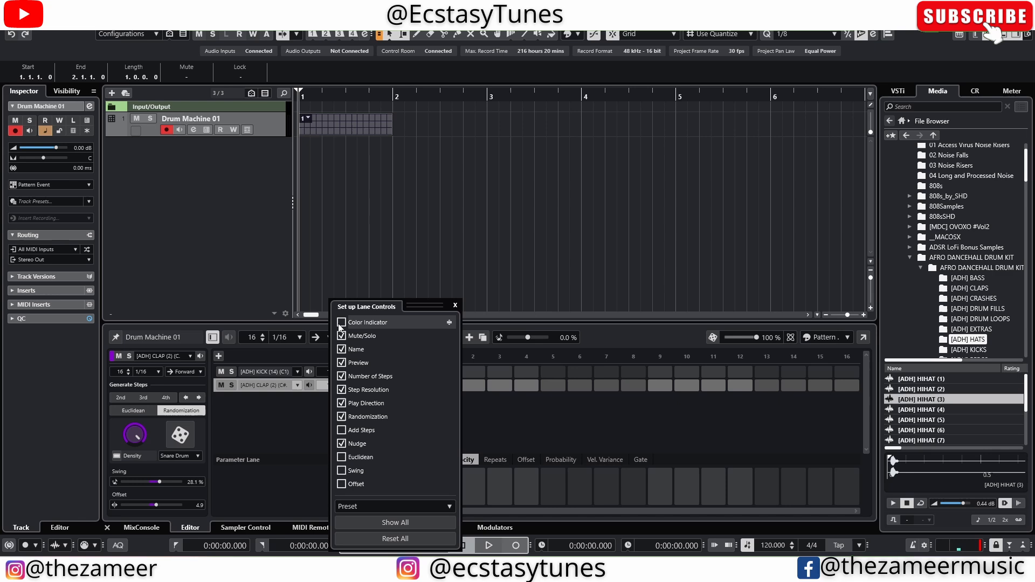
{"action": "left_click", "coordinate": [342, 323]}
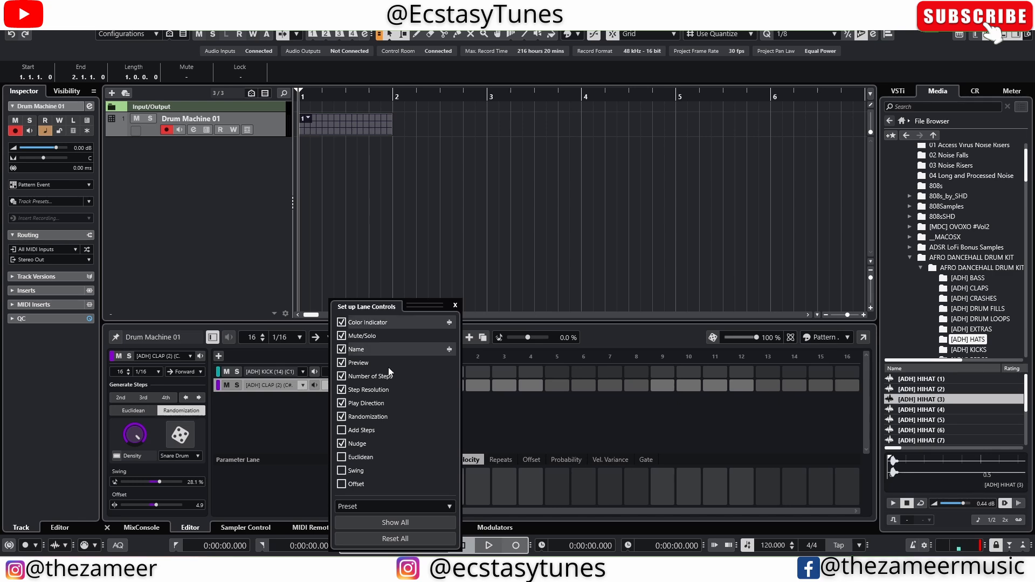
{"action": "left_click", "coordinate": [454, 305]}
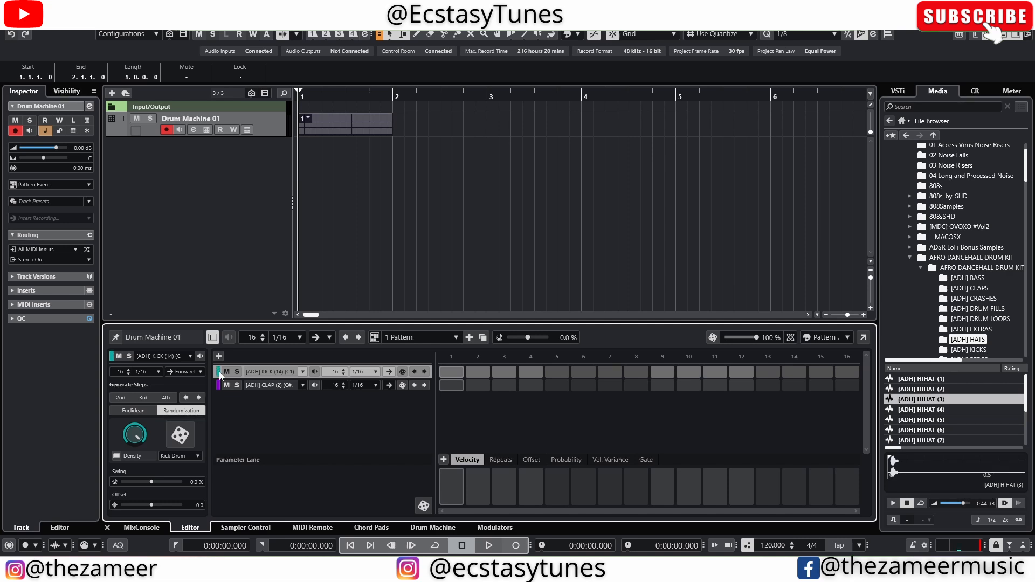
Set the step colour mode via the Pattern dropdown and enter a kick hit
{"action": "left_click", "coordinate": [849, 337]}
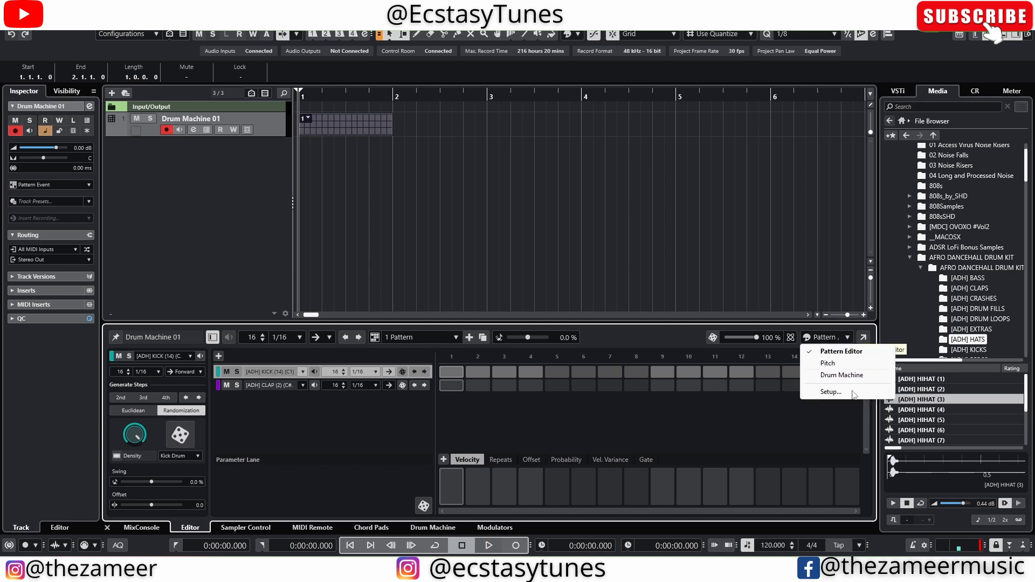
{"action": "left_click", "coordinate": [831, 392]}
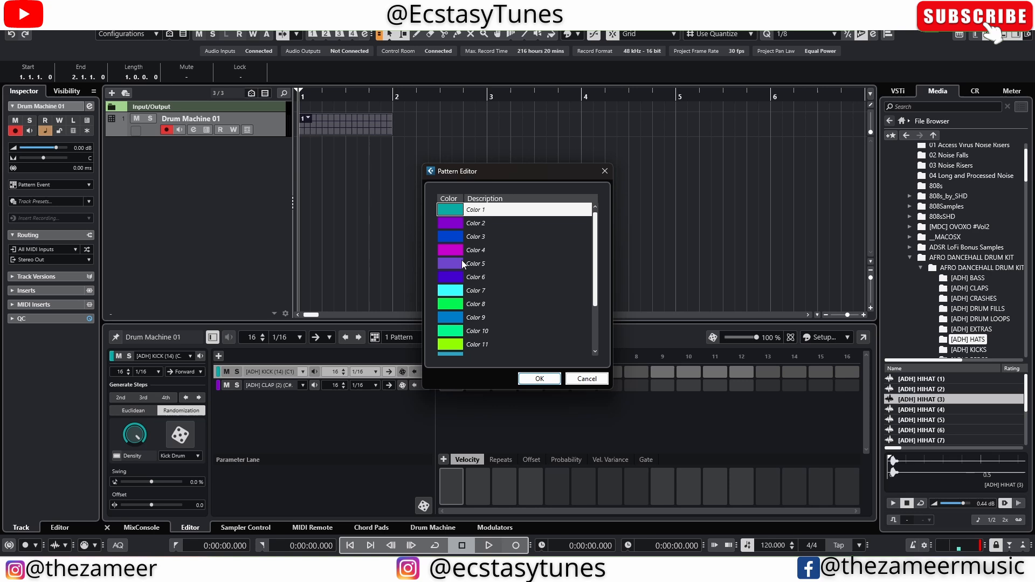
{"action": "double_click", "coordinate": [450, 264]}
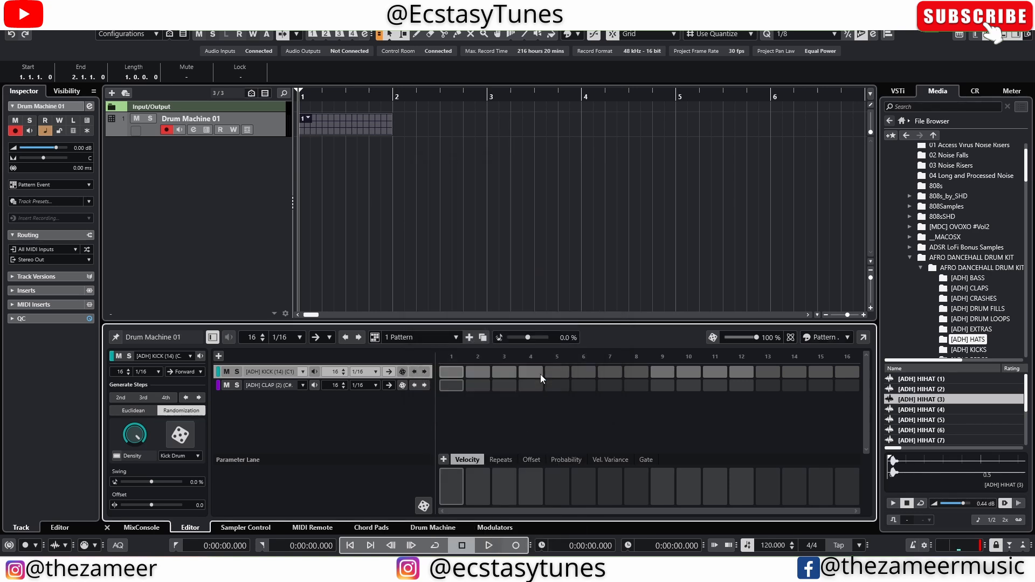
{"action": "left_click", "coordinate": [848, 337]}
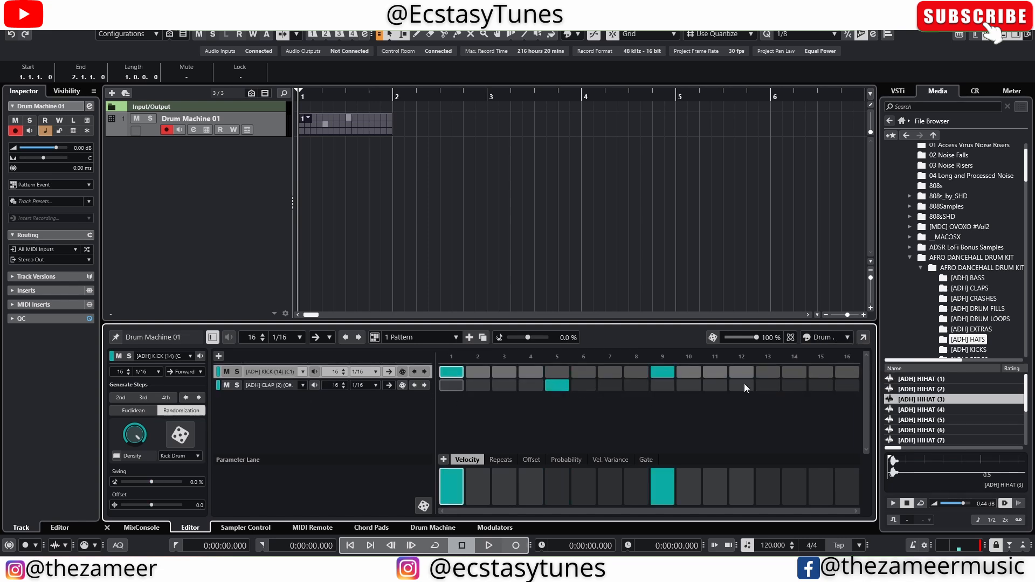
Deselect the drum track and add a new MIDI 01 track
{"action": "left_click", "coordinate": [271, 385]}
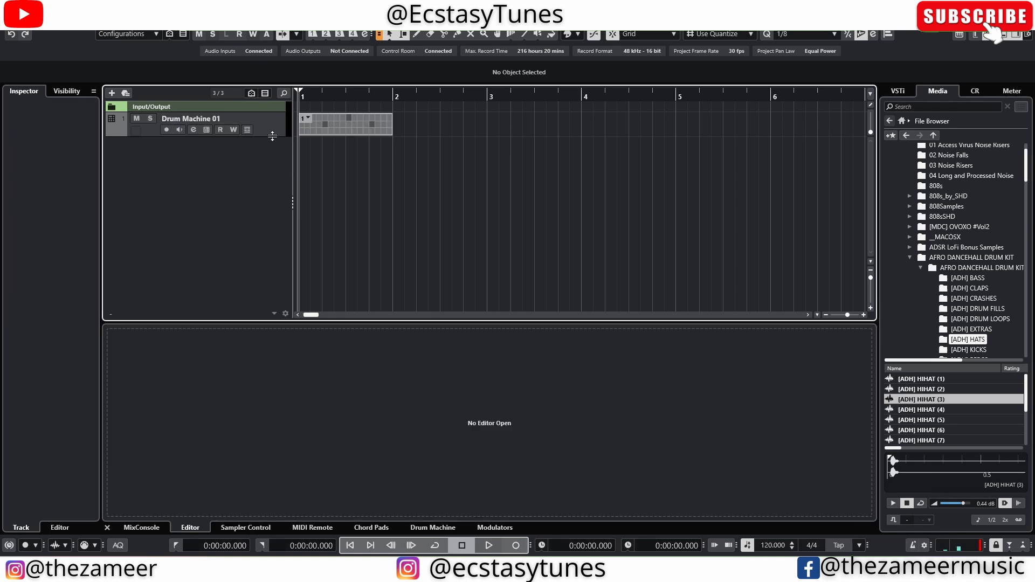
{"action": "left_click", "coordinate": [111, 93]}
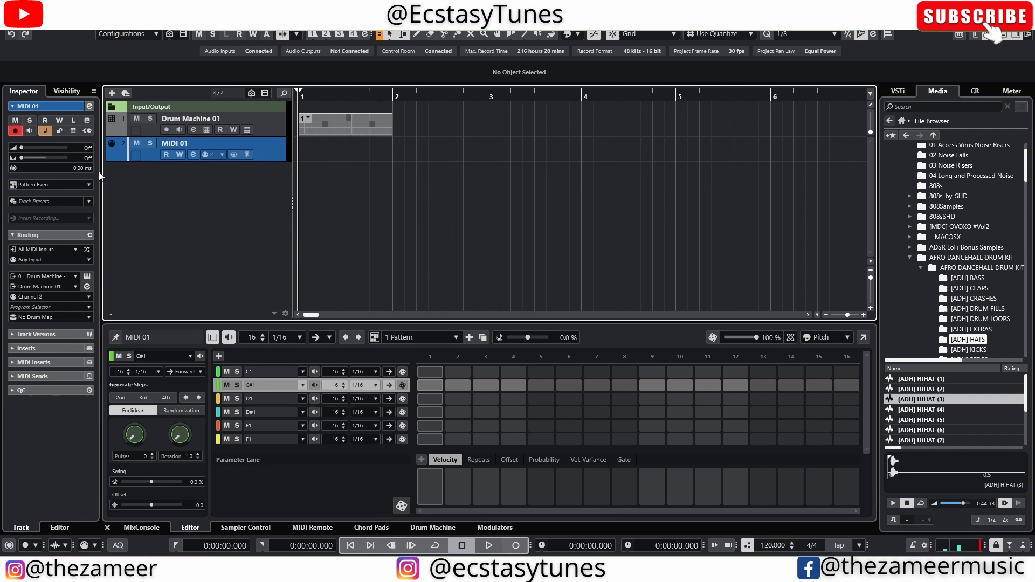
{"action": "mouse_move", "coordinate": [324, 162]}
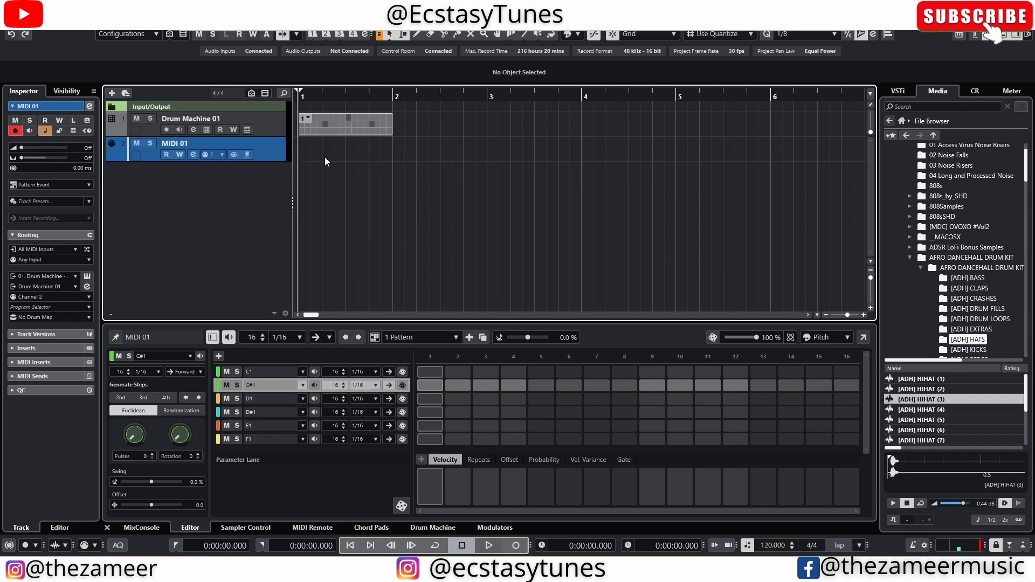
Draw pattern events on MIDI 01 and start adding another track
{"action": "left_click", "coordinate": [343, 152]}
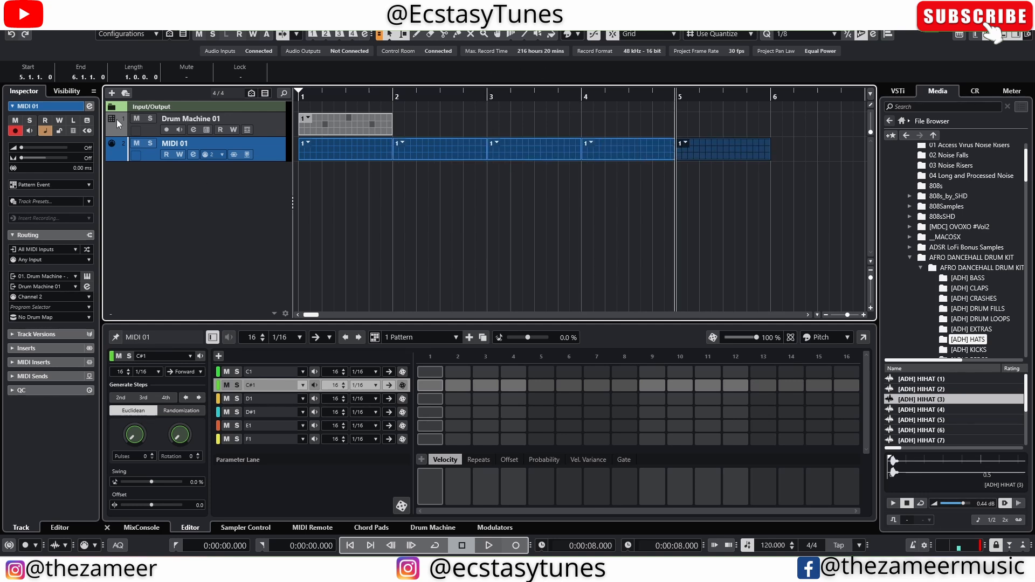
{"action": "left_click", "coordinate": [111, 93]}
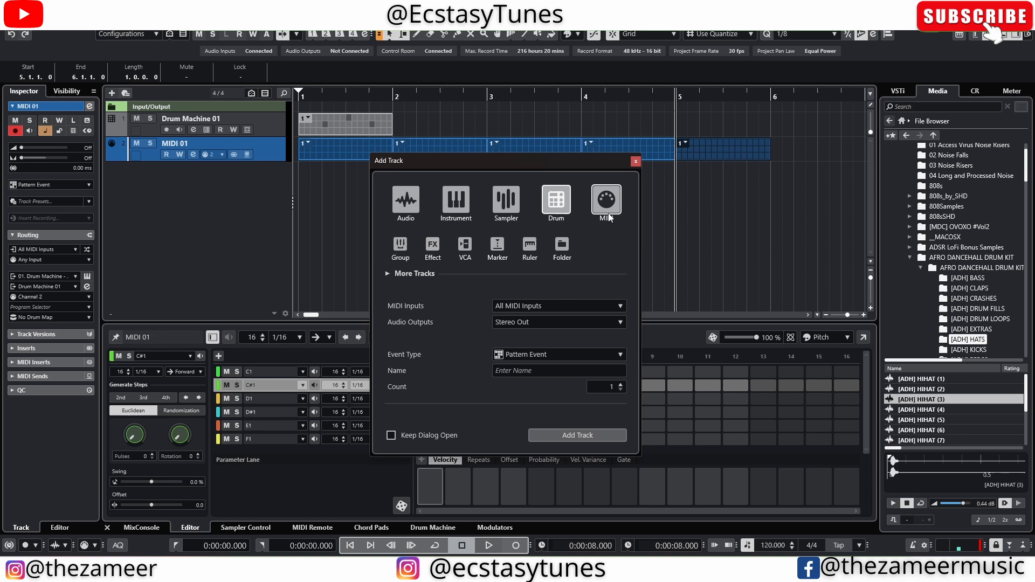
Create the MIDI 02 track with MIDI Part as its event type
{"action": "left_click", "coordinate": [605, 201]}
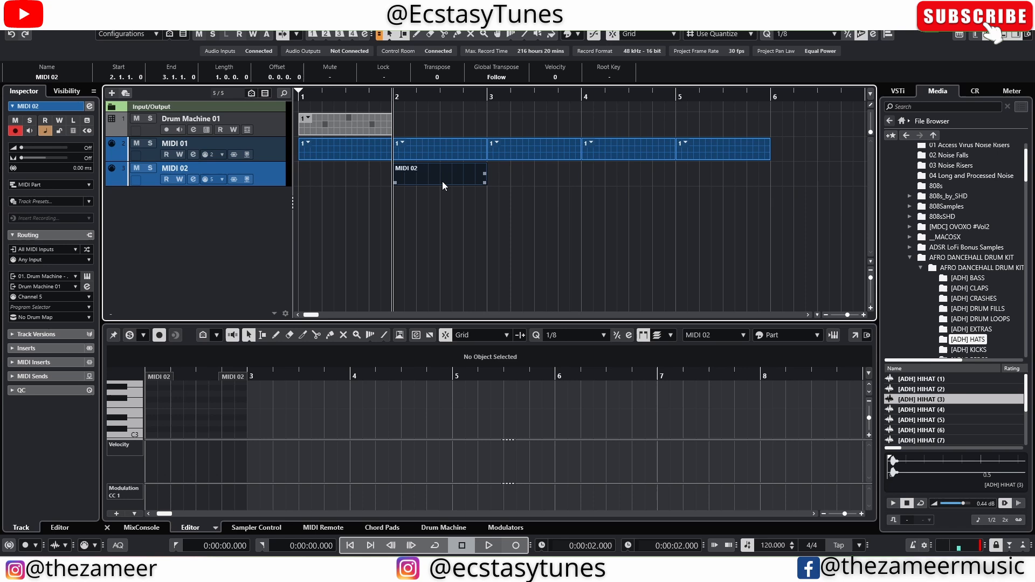
{"action": "mouse_move", "coordinate": [478, 183]}
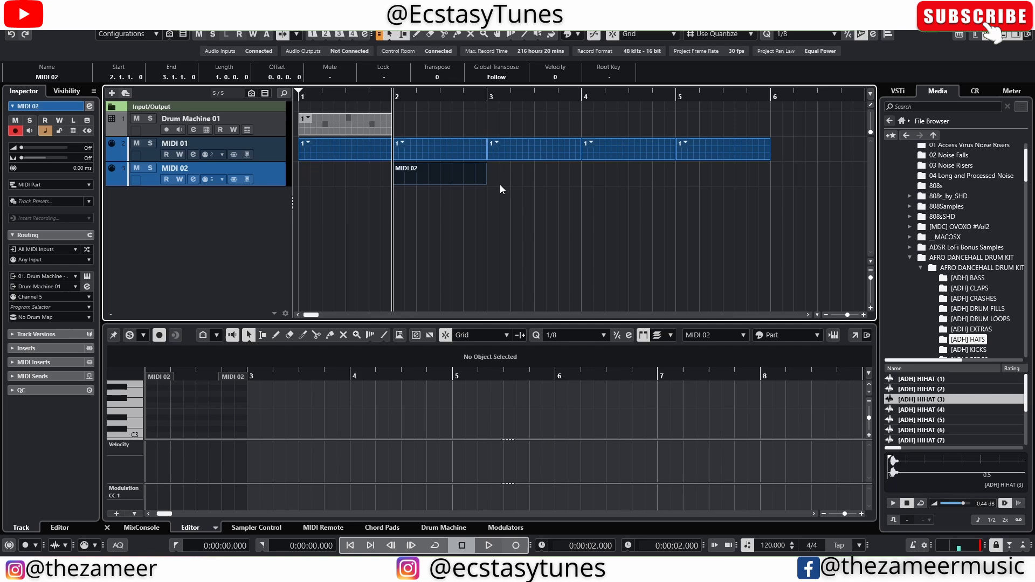
{"action": "mouse_move", "coordinate": [498, 183]}
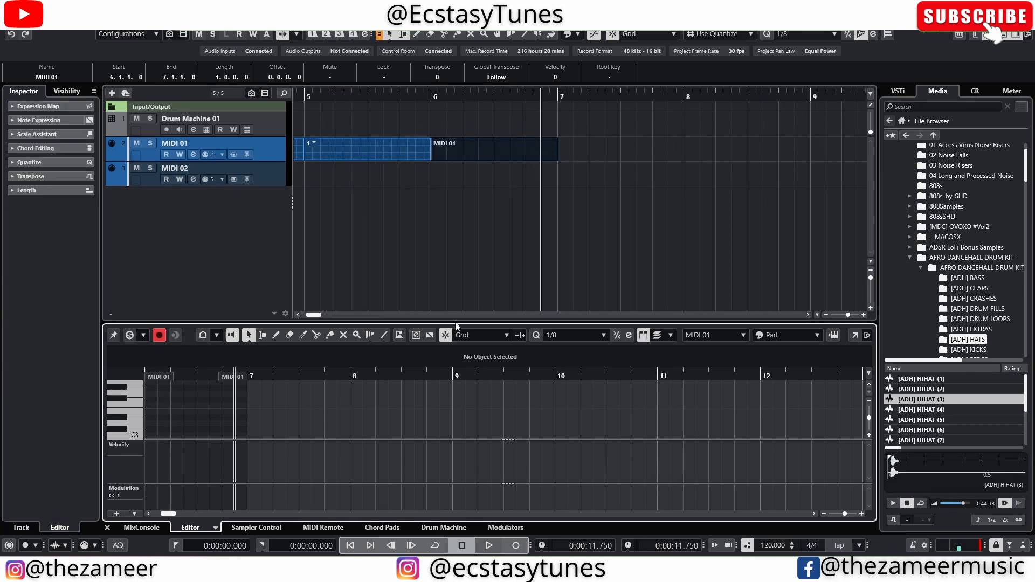
{"action": "mouse_move", "coordinate": [508, 98]}
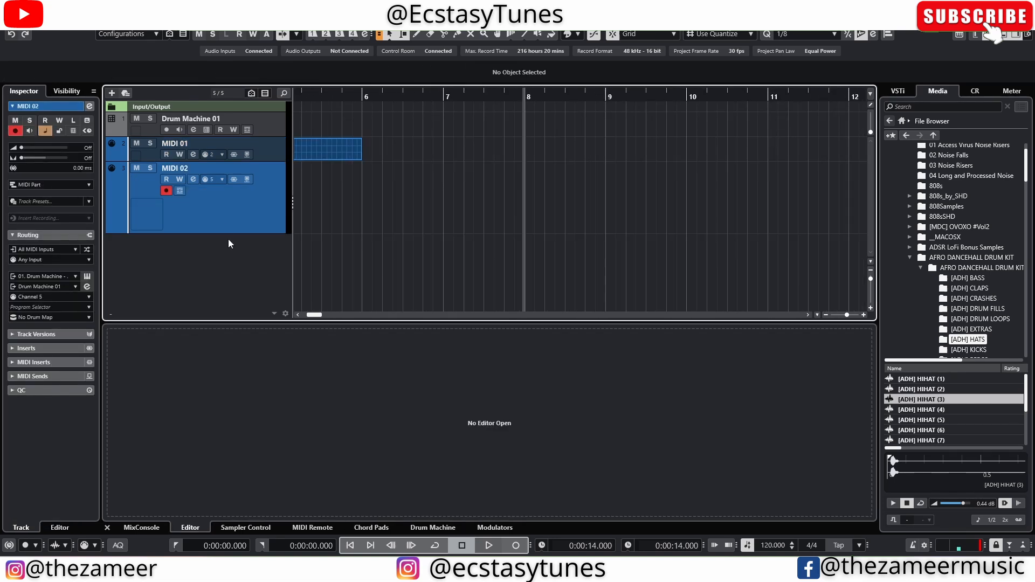
{"action": "mouse_move", "coordinate": [452, 211]}
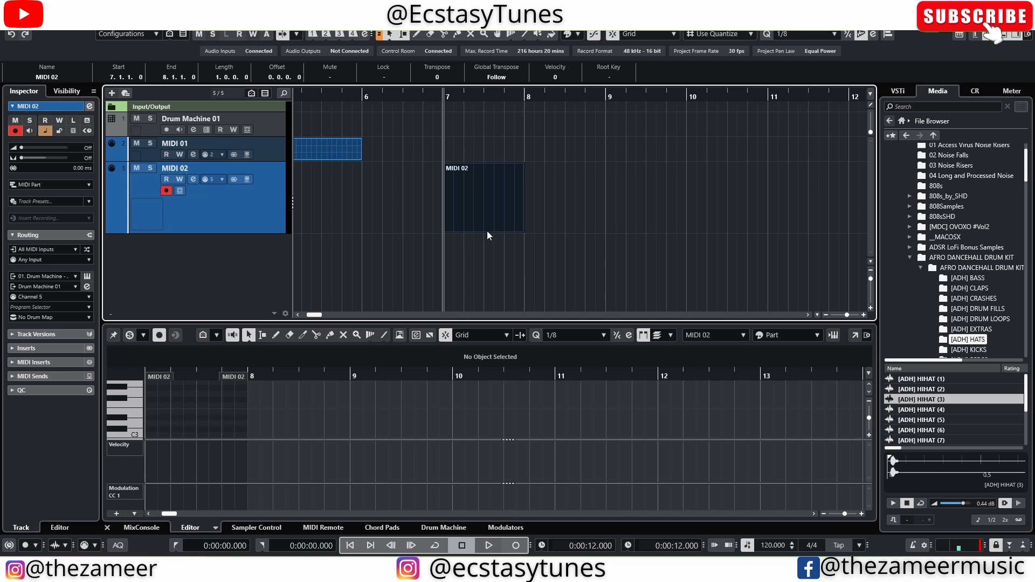
{"action": "mouse_move", "coordinate": [534, 218]}
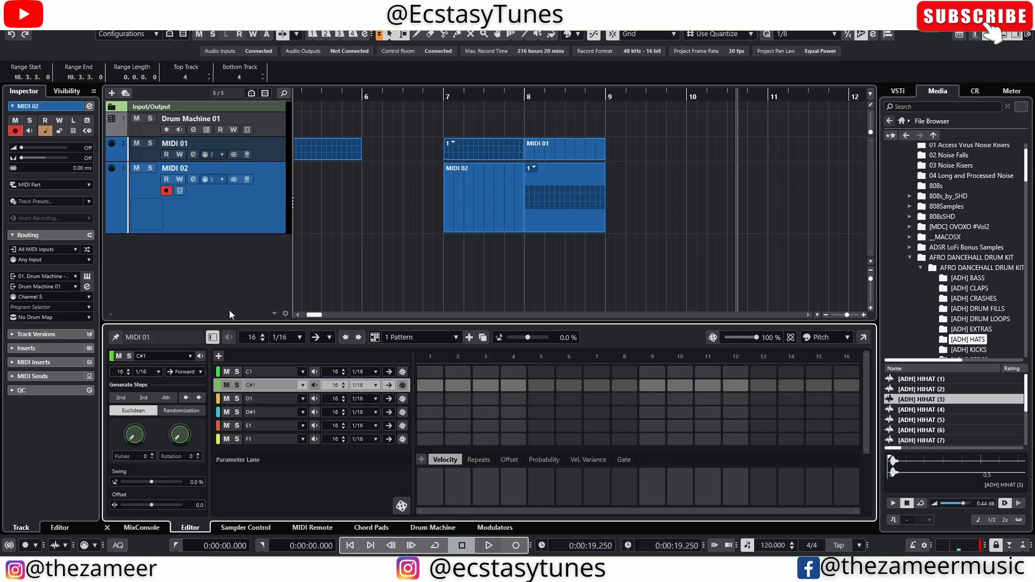
Show the MIDI 02 pattern in the step editor with the step-lane inspector hidden
{"action": "left_click", "coordinate": [564, 198]}
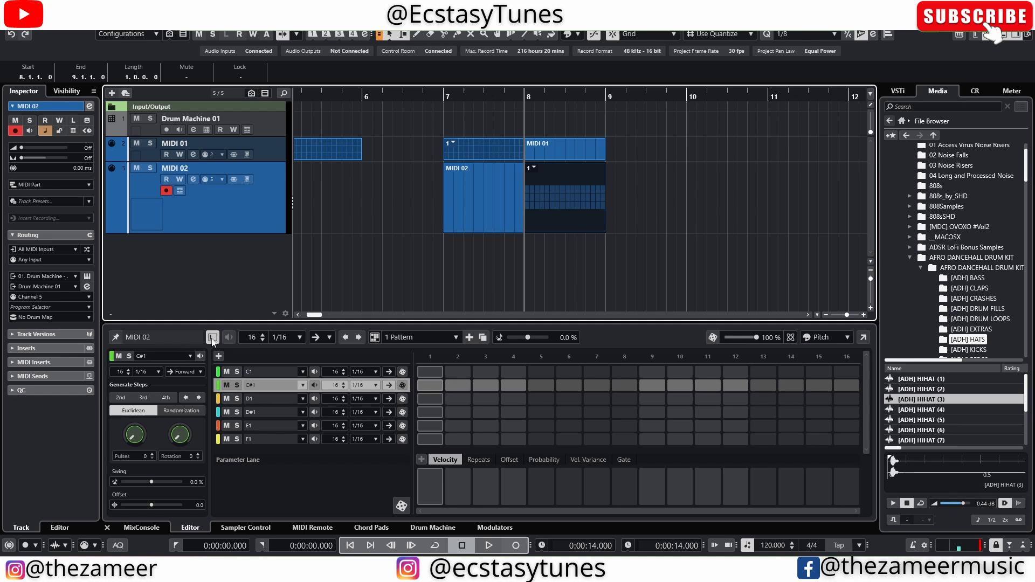
{"action": "mouse_move", "coordinate": [212, 337]}
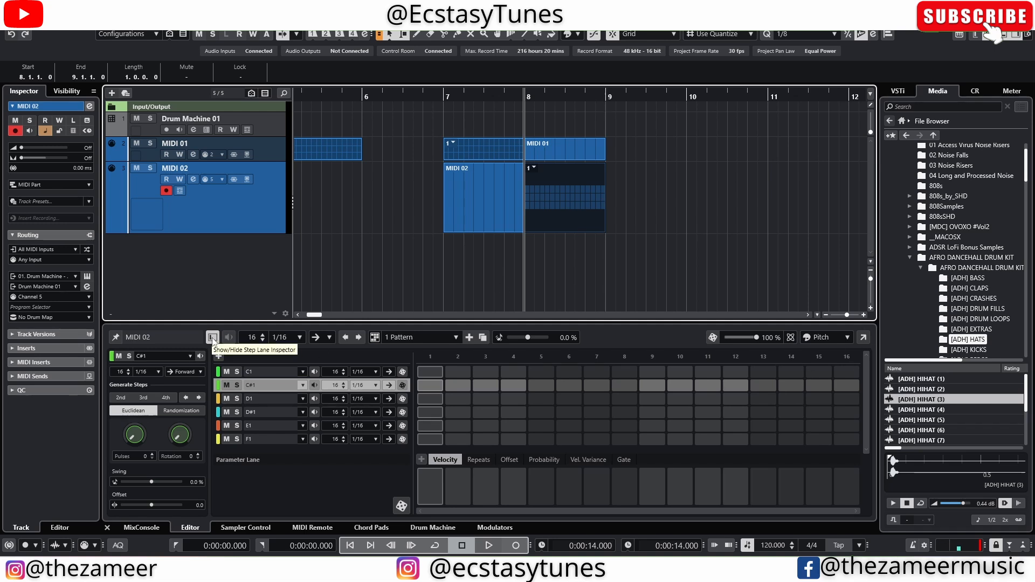
{"action": "left_click", "coordinate": [212, 336]}
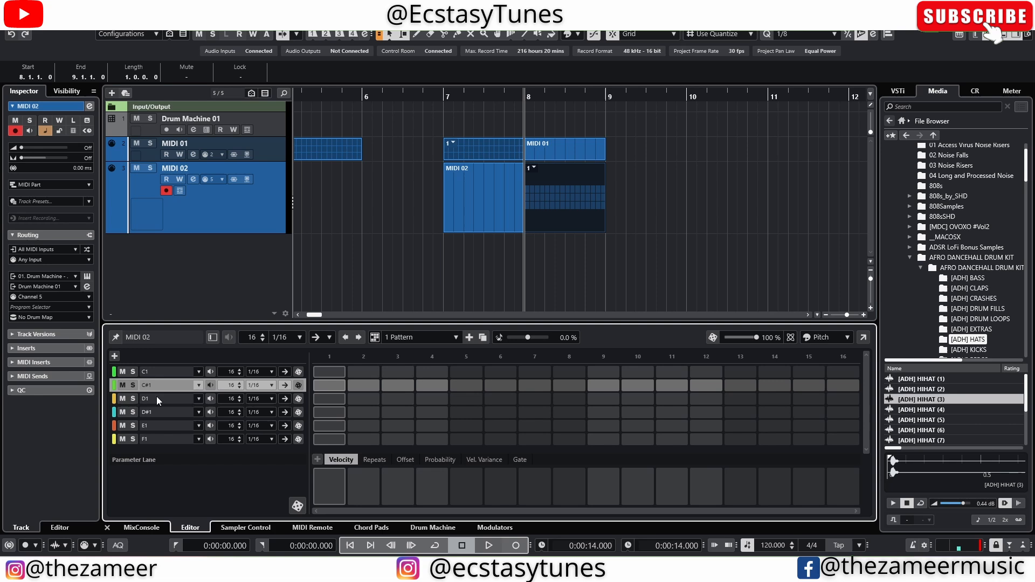
{"action": "mouse_move", "coordinate": [264, 520]}
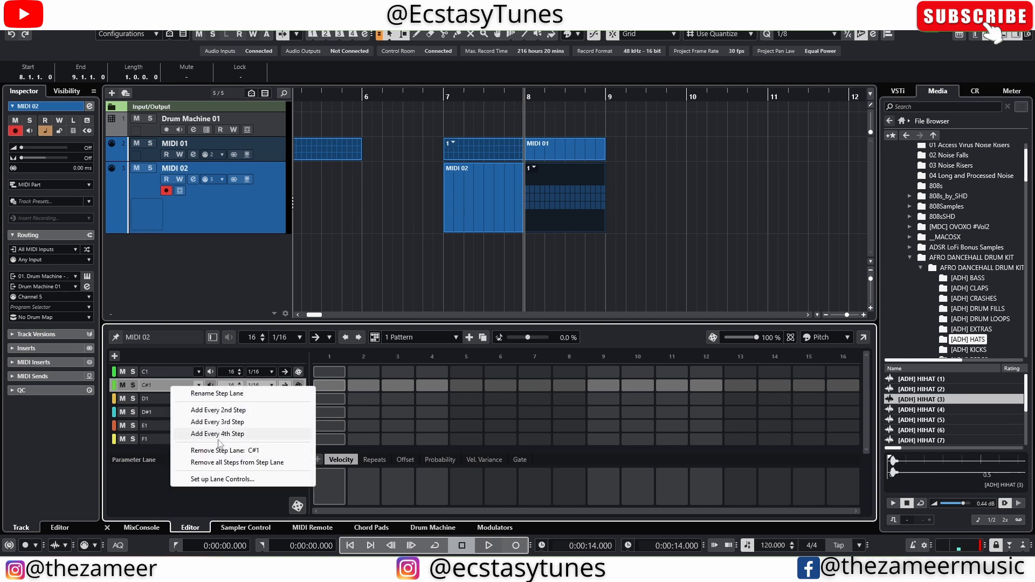
Untick Play Direction and Add Steps in Set up Lane Controls, then Reset All to colour indicators only
{"action": "left_click", "coordinate": [223, 479]}
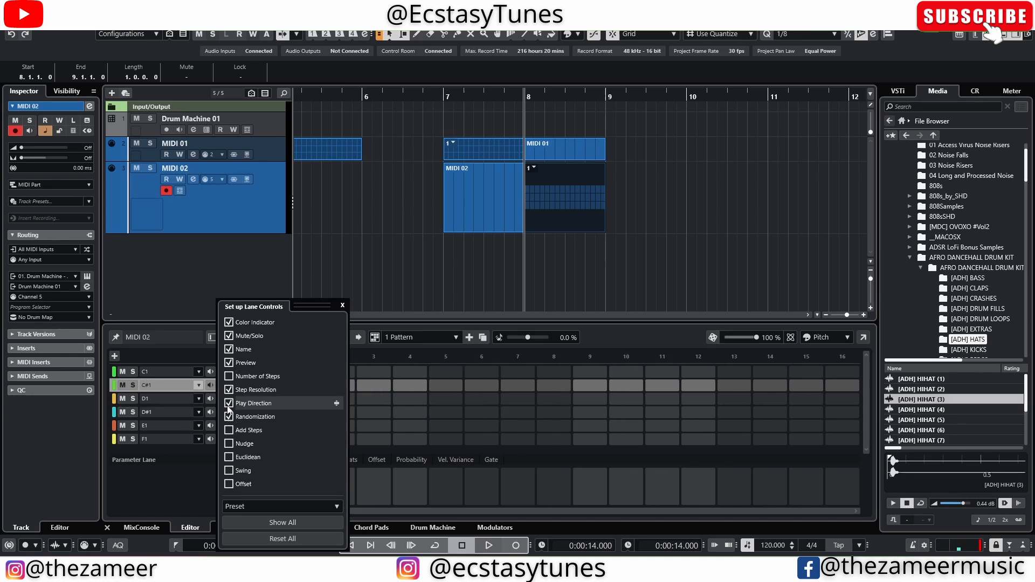
{"action": "left_click", "coordinate": [228, 430]}
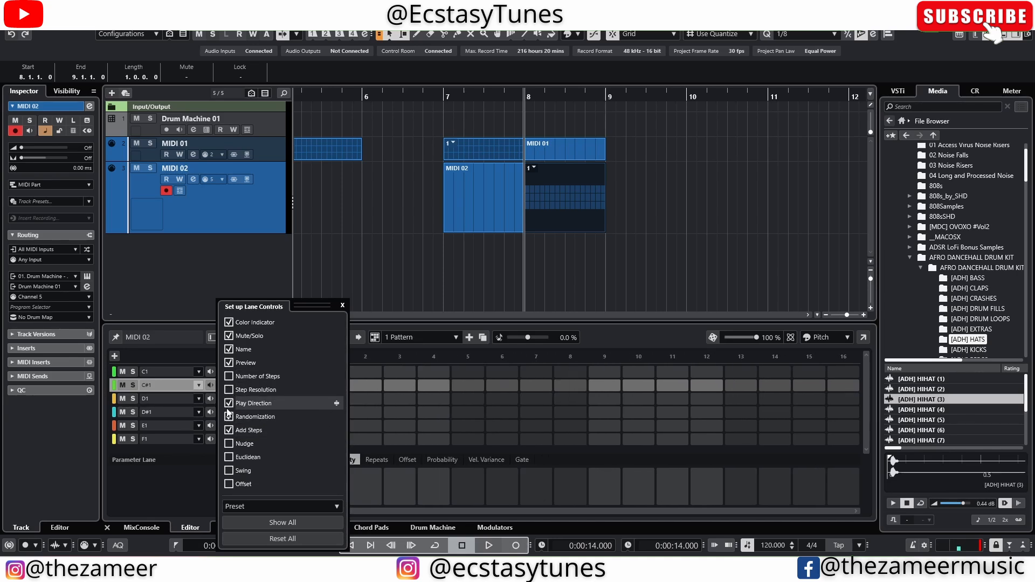
{"action": "left_click", "coordinate": [229, 403]}
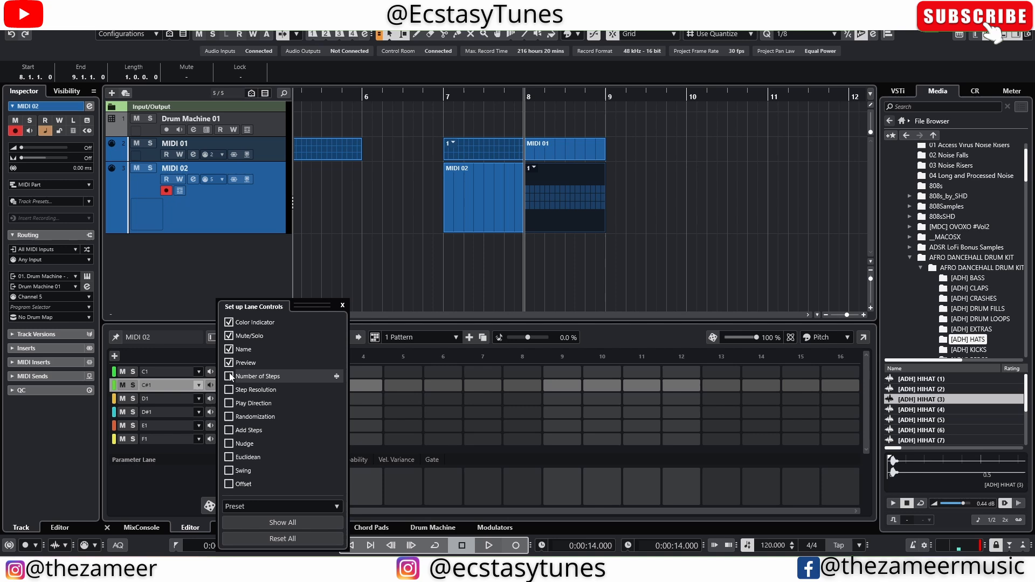
{"action": "left_click", "coordinate": [229, 350]}
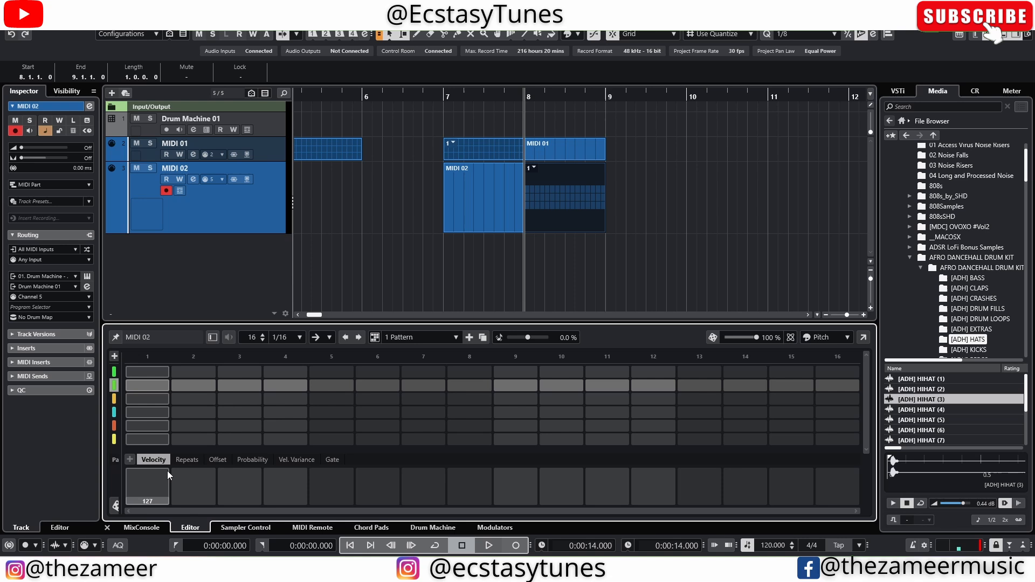
In the C1 lane's control setup, try Mute/Solo and Preview but leave both hidden
{"action": "right_click", "coordinate": [114, 378]}
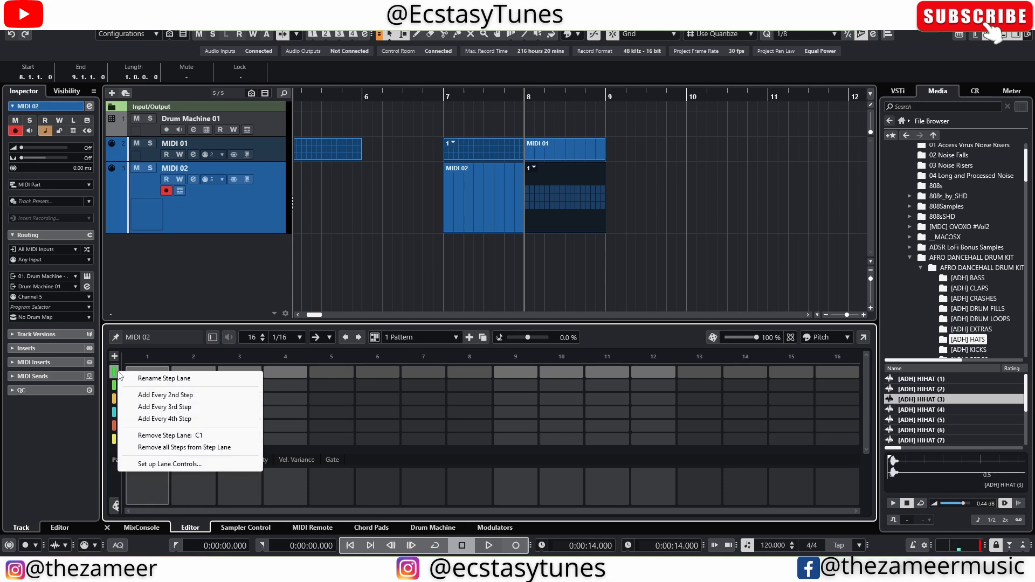
{"action": "left_click", "coordinate": [169, 464]}
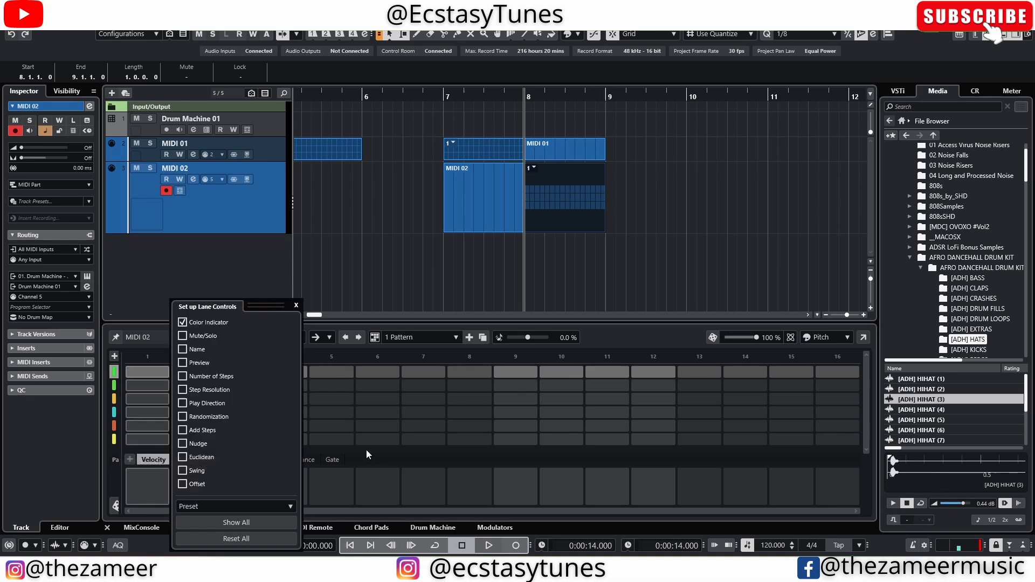
{"action": "left_click", "coordinate": [183, 349]}
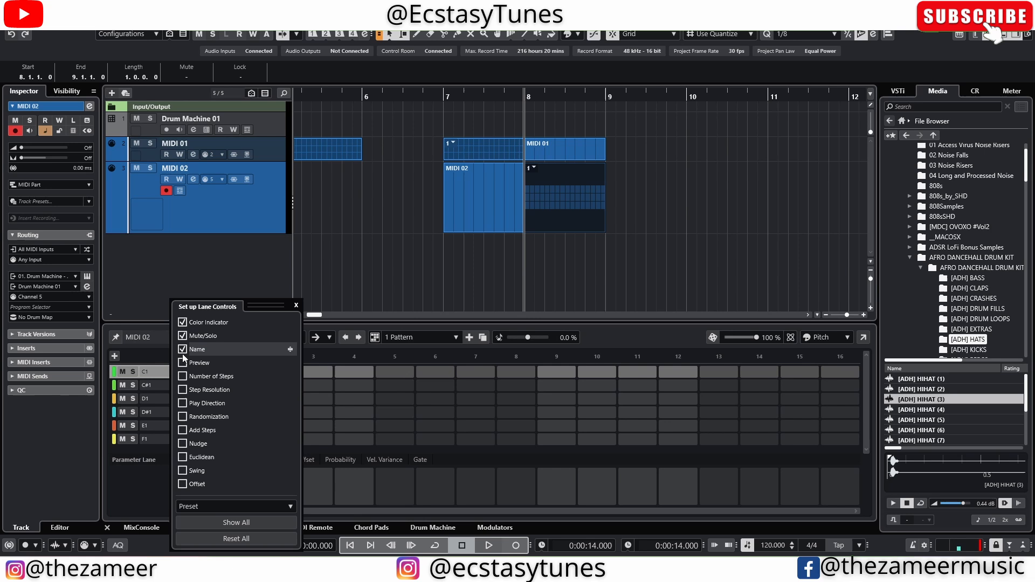
{"action": "left_click", "coordinate": [184, 336]}
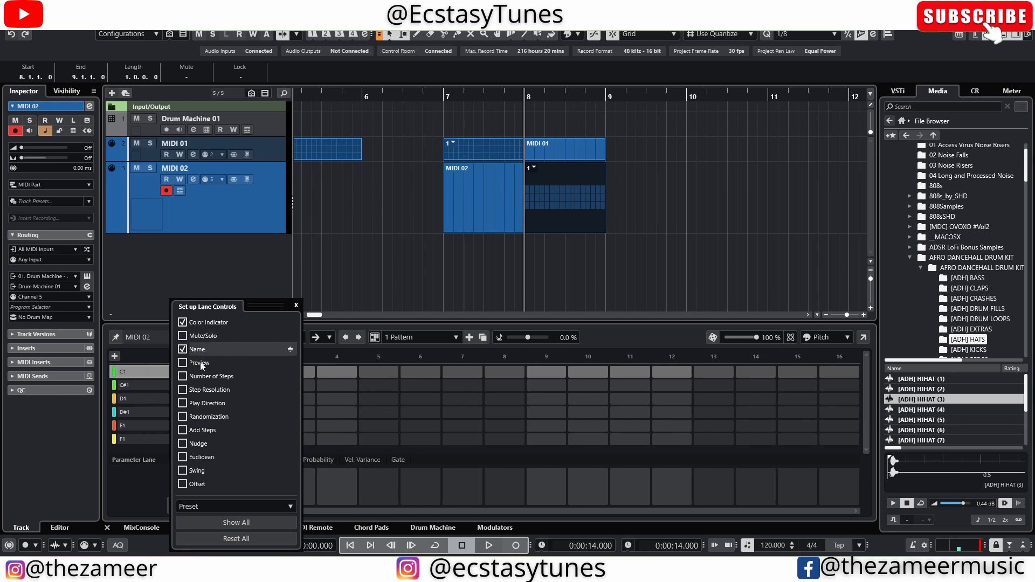
{"action": "left_click", "coordinate": [183, 363]}
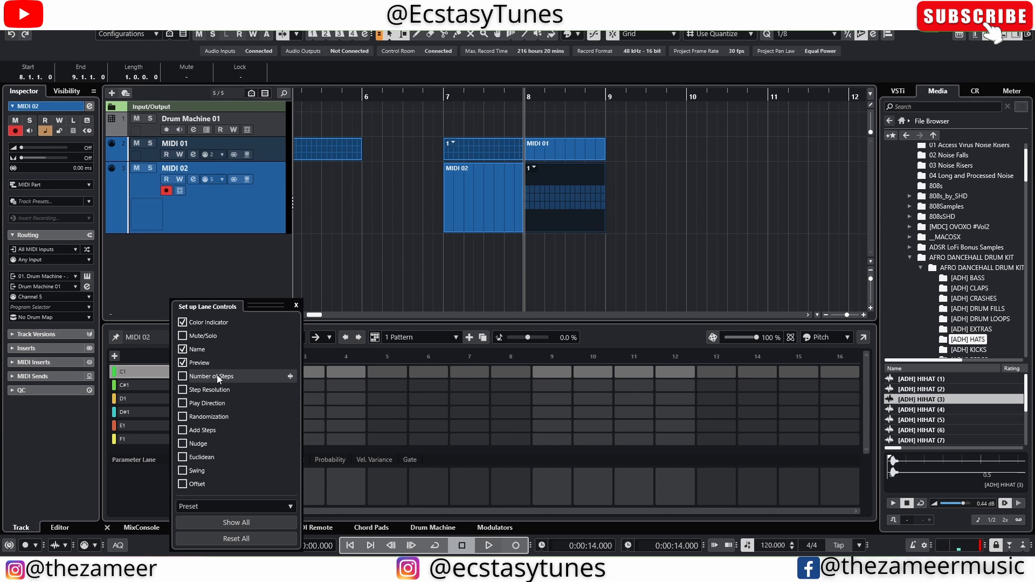
{"action": "left_click", "coordinate": [183, 363]}
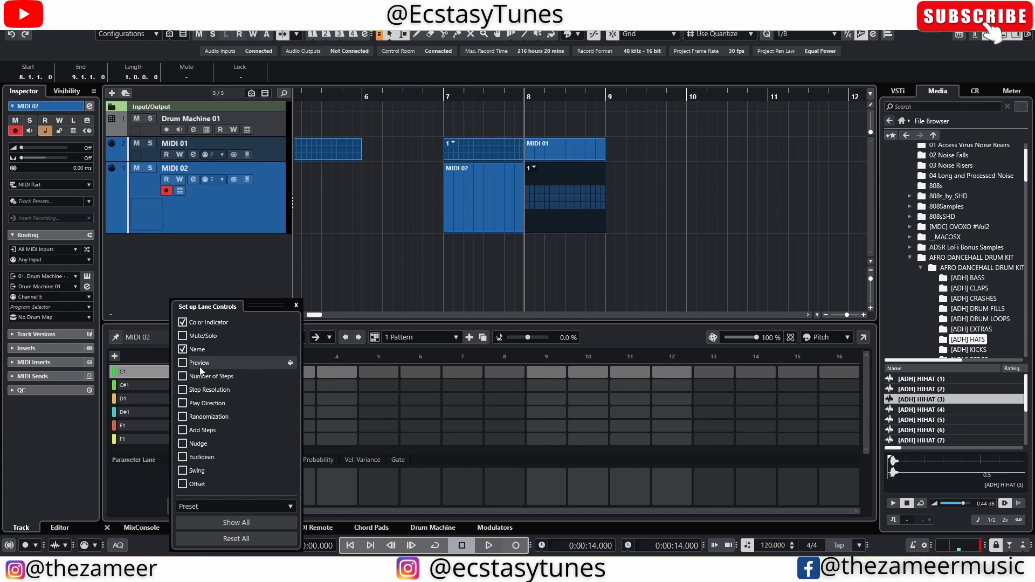
Show each lane's number of steps (16) and step resolution (1/16)
{"action": "left_click", "coordinate": [183, 375]}
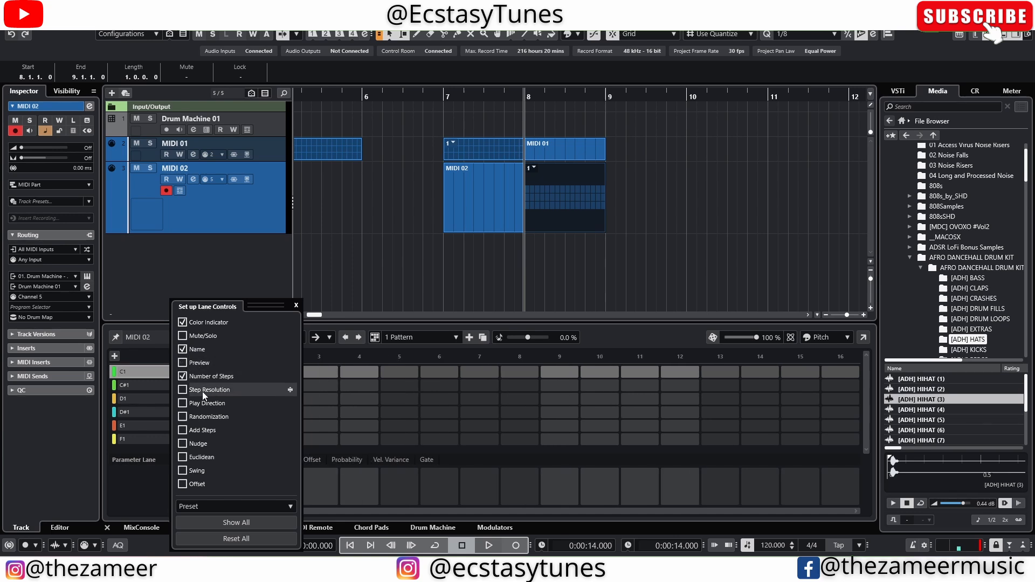
{"action": "left_click", "coordinate": [184, 390]}
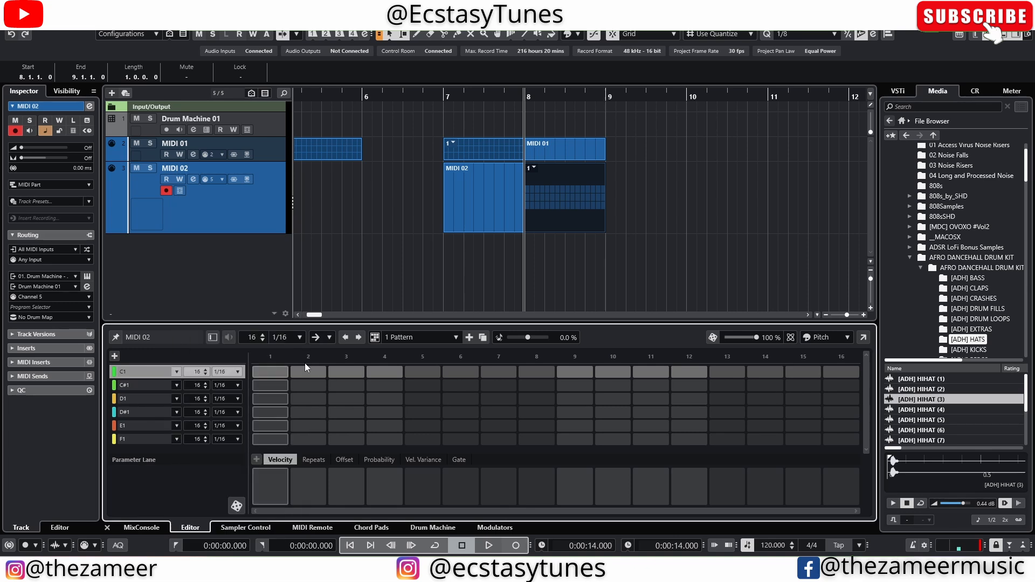
{"action": "mouse_move", "coordinate": [563, 396]}
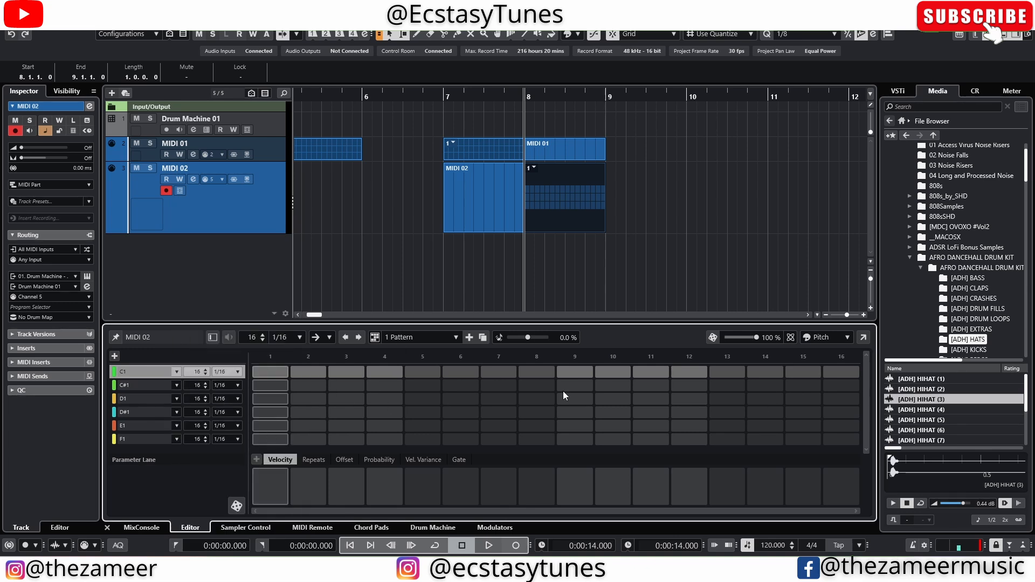
{"action": "mouse_move", "coordinate": [382, 346]}
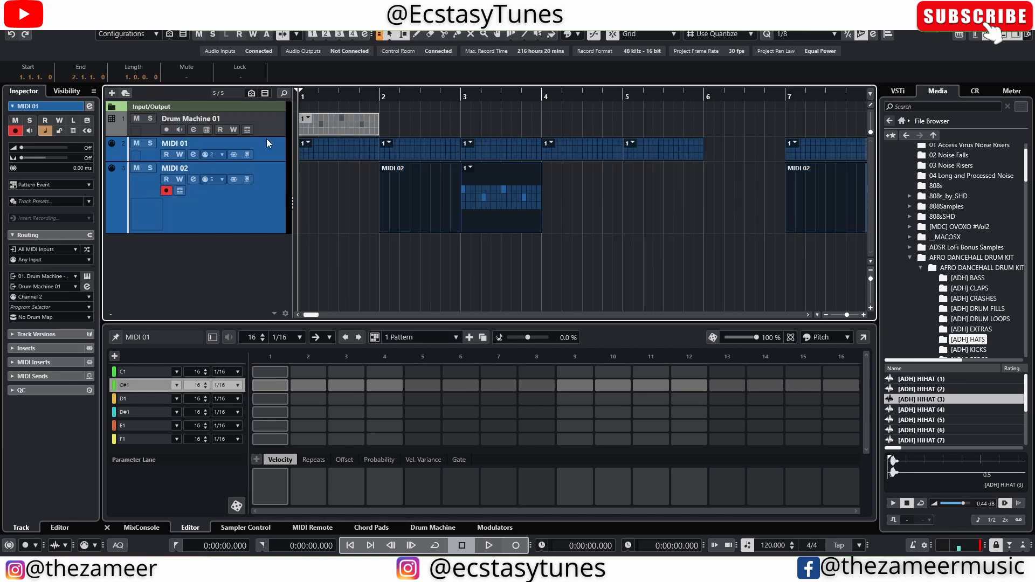
Turn the Drum Machine 01 pattern event into a MIDI part at bar 3 and view its notes in the Key Editor
{"action": "left_click", "coordinate": [192, 119]}
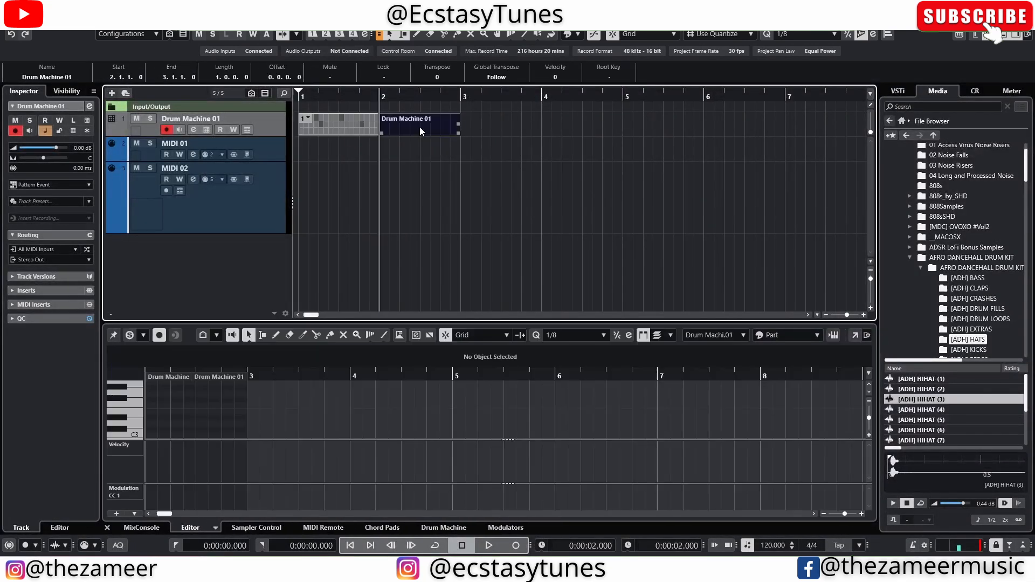
{"action": "right_click", "coordinate": [419, 125]}
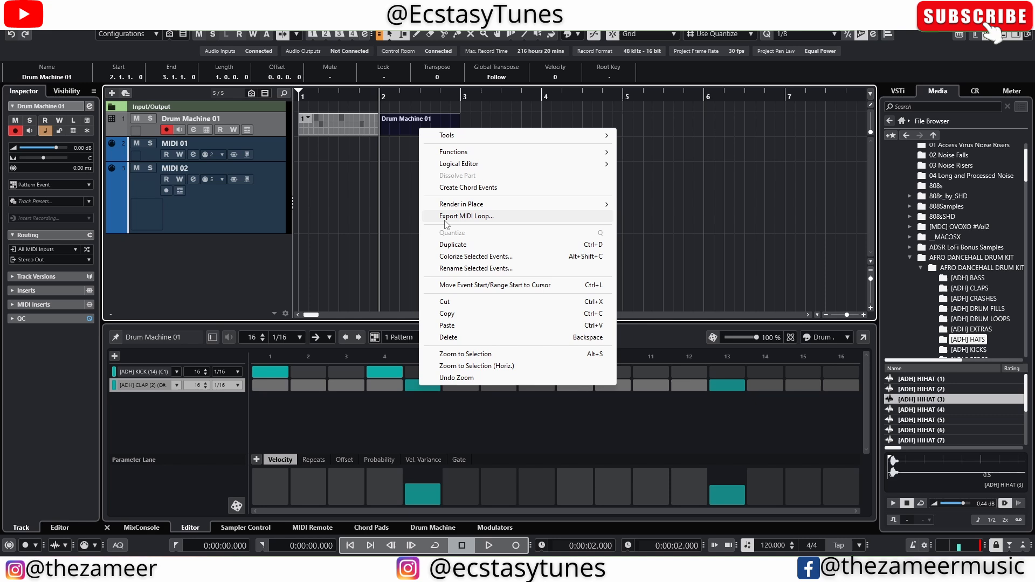
{"action": "mouse_move", "coordinate": [432, 220]}
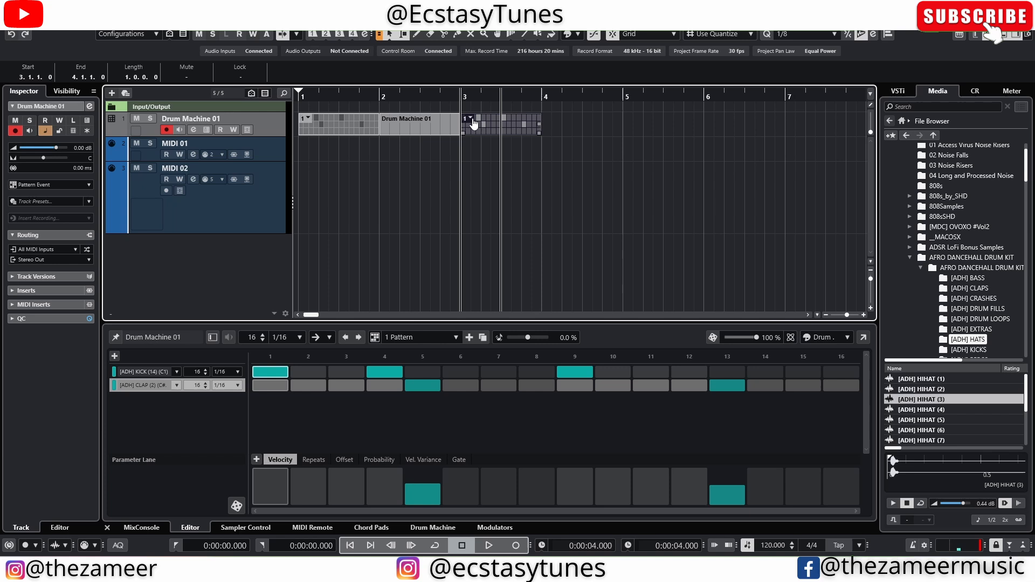
{"action": "left_click", "coordinate": [174, 143]}
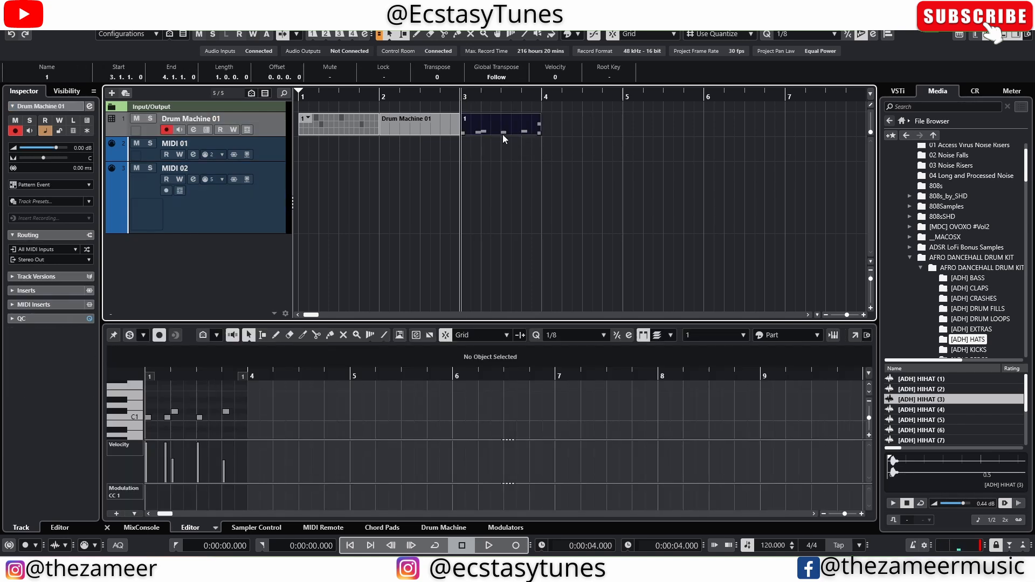
Export the bar-3 drum part as a MIDI loop named 'drum'
{"action": "right_click", "coordinate": [504, 125]}
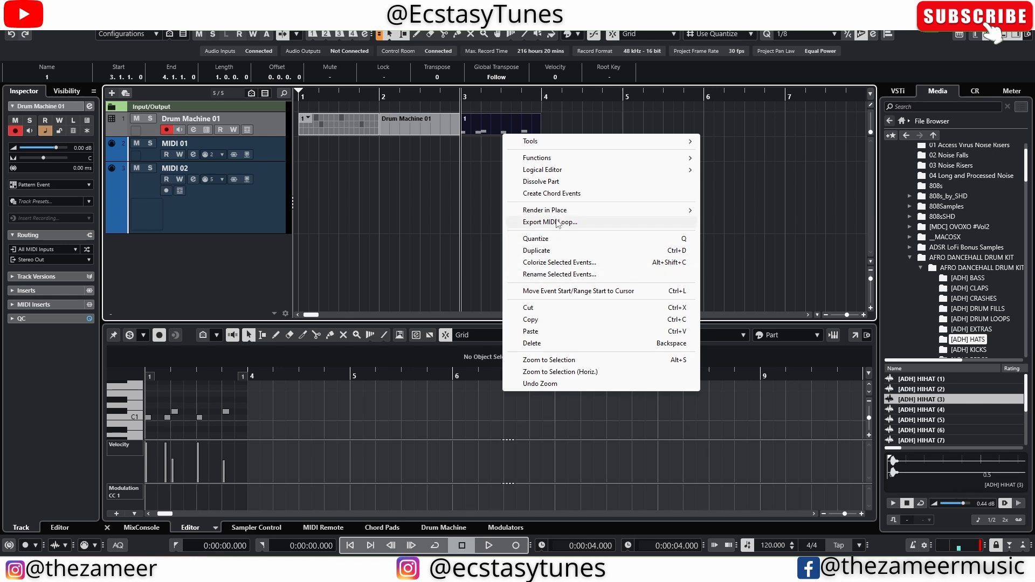
{"action": "left_click", "coordinate": [550, 222]}
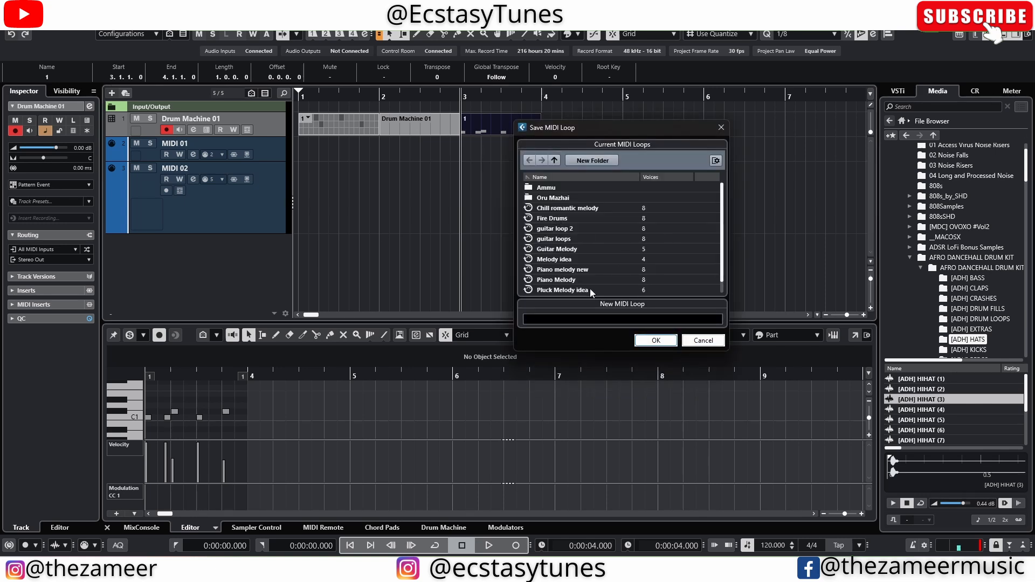
{"action": "type", "text": "drum"}
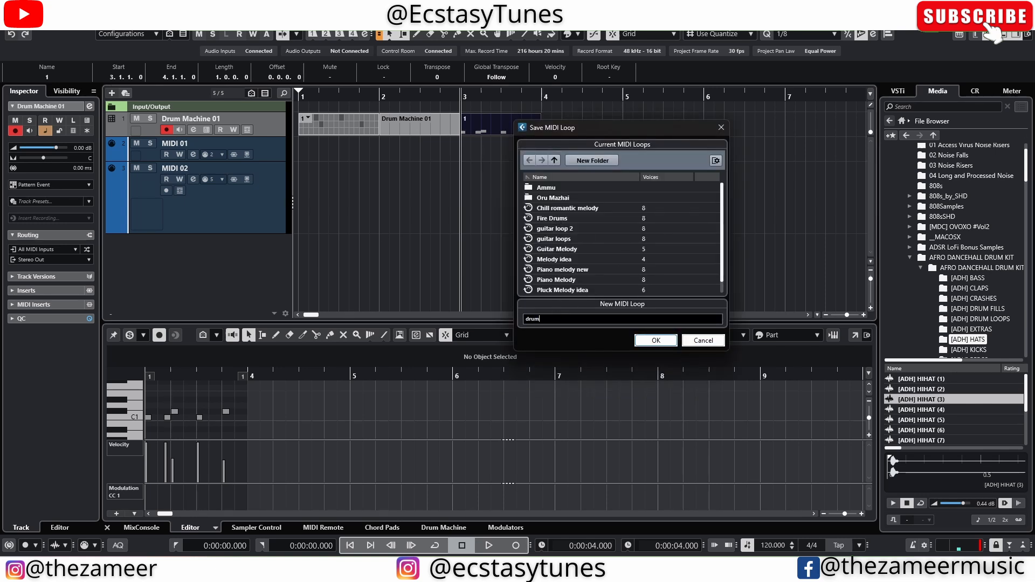
{"action": "left_click", "coordinate": [655, 339]}
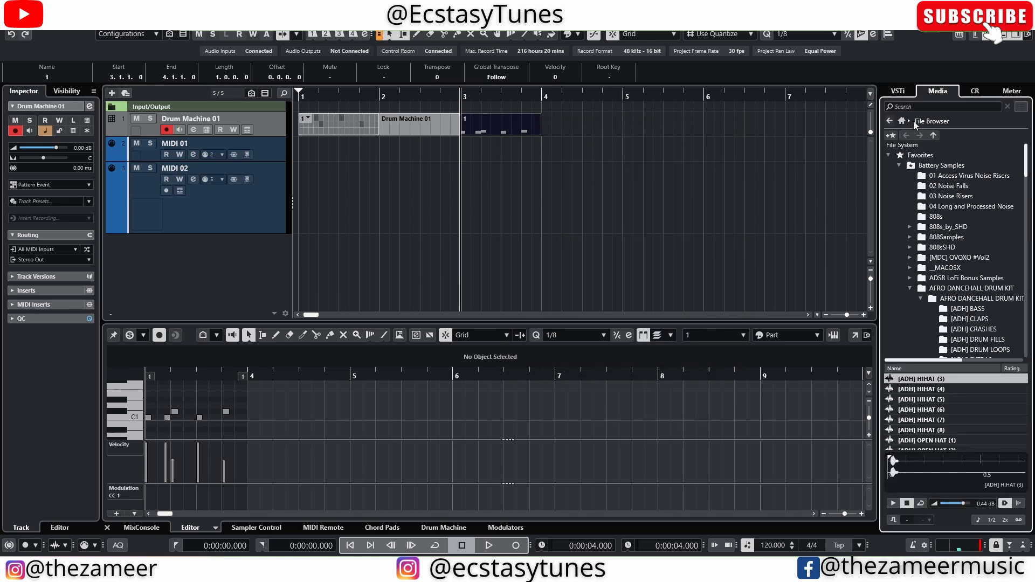
From the Media browser's Home, browse files to MIDI Loops and preview the exported drum loop
{"action": "left_click", "coordinate": [902, 119]}
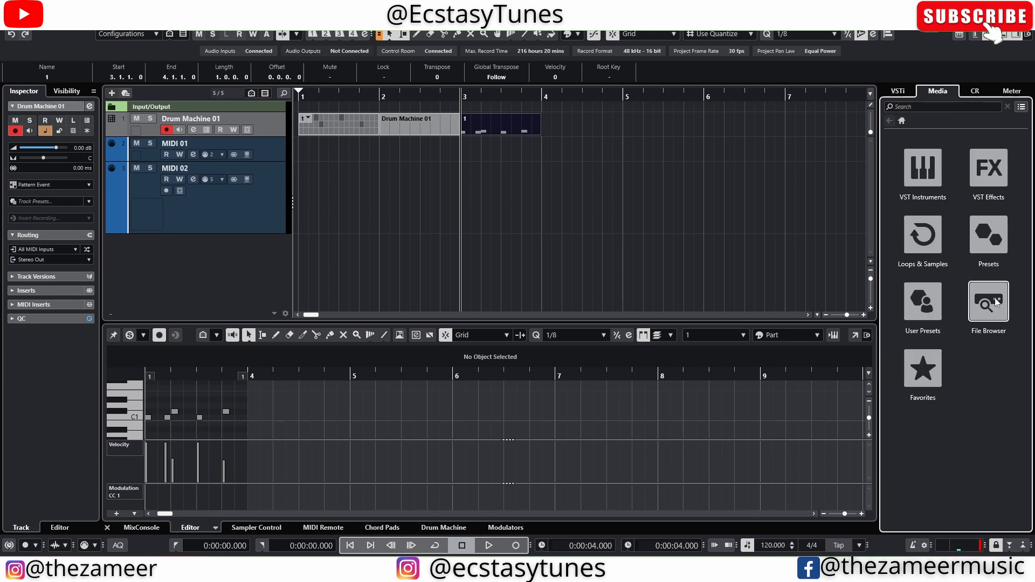
{"action": "left_click", "coordinate": [988, 302]}
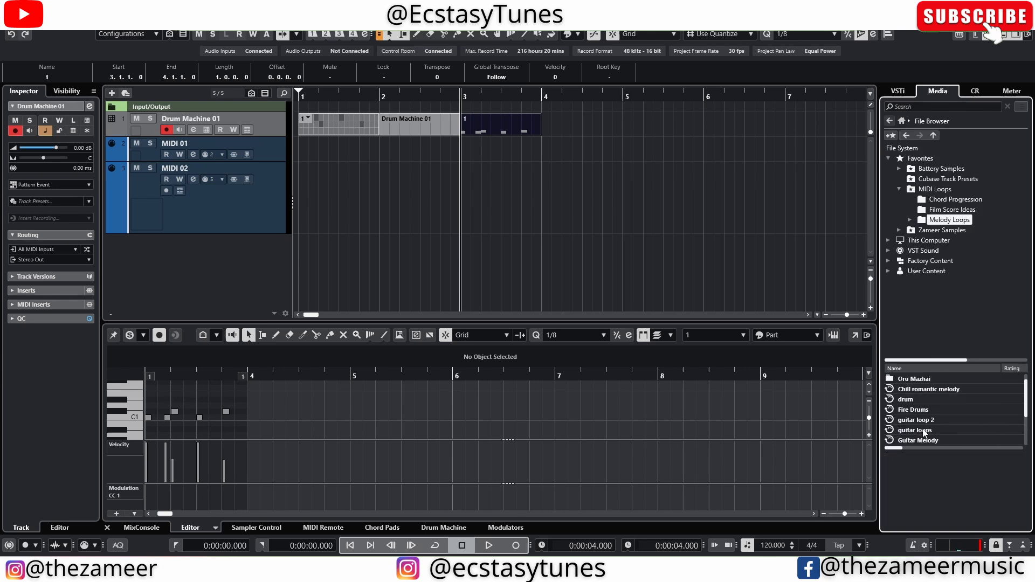
{"action": "left_click", "coordinate": [905, 399]}
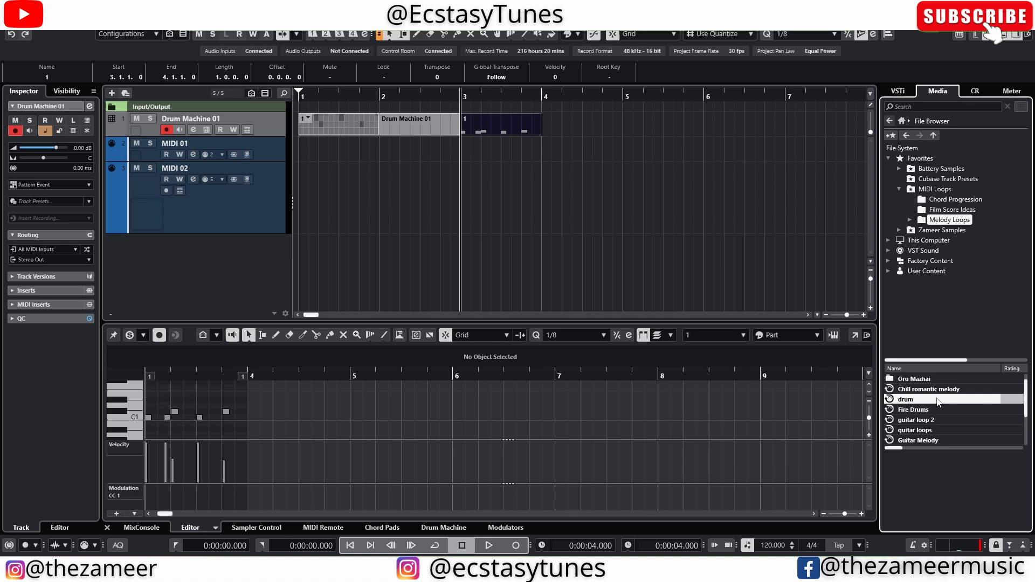
{"action": "left_click", "coordinate": [905, 400]}
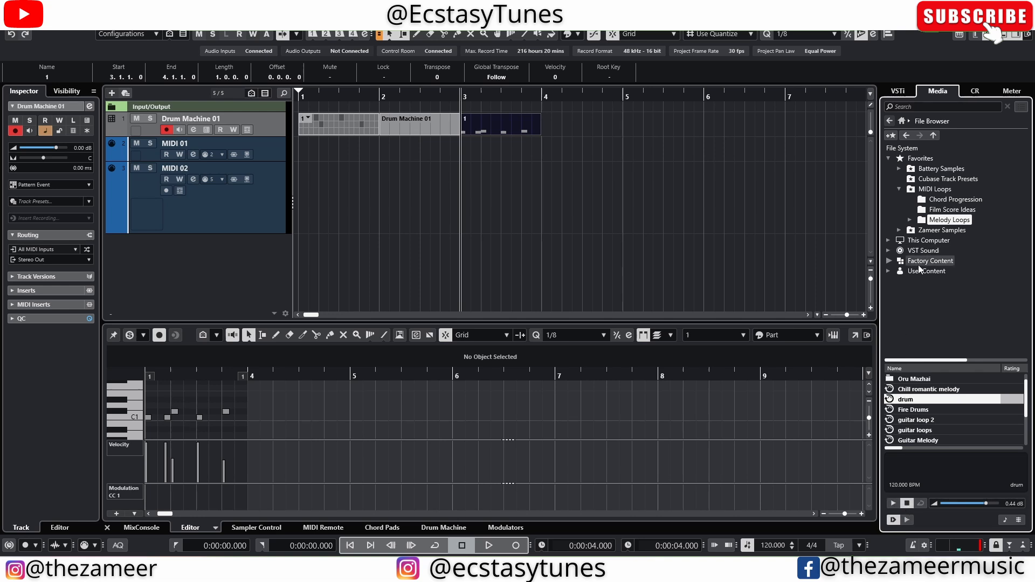
{"action": "mouse_move", "coordinate": [781, 351]}
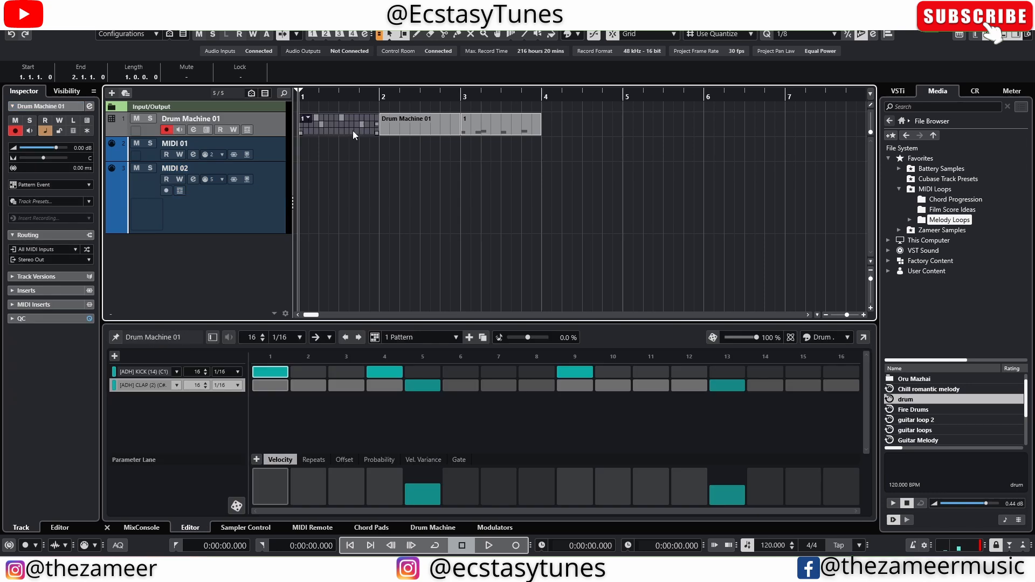
{"action": "right_click", "coordinate": [355, 135]}
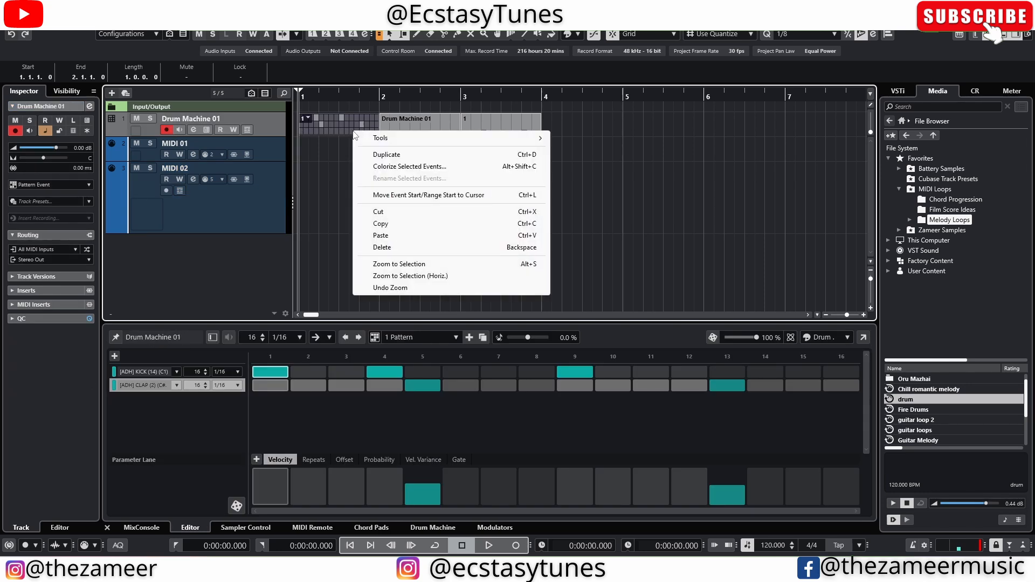
{"action": "mouse_move", "coordinate": [406, 287]}
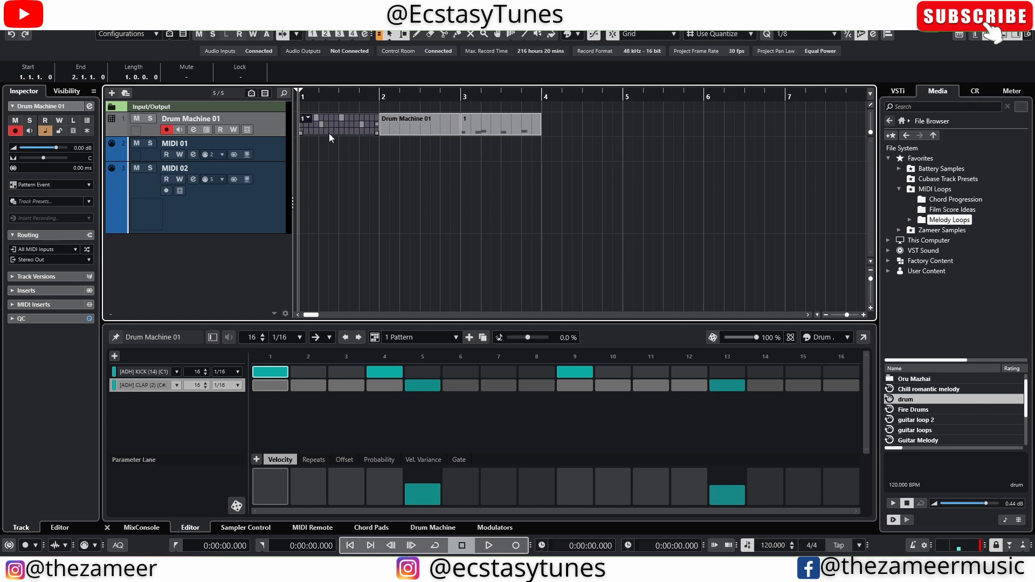
{"action": "mouse_move", "coordinate": [239, 46]}
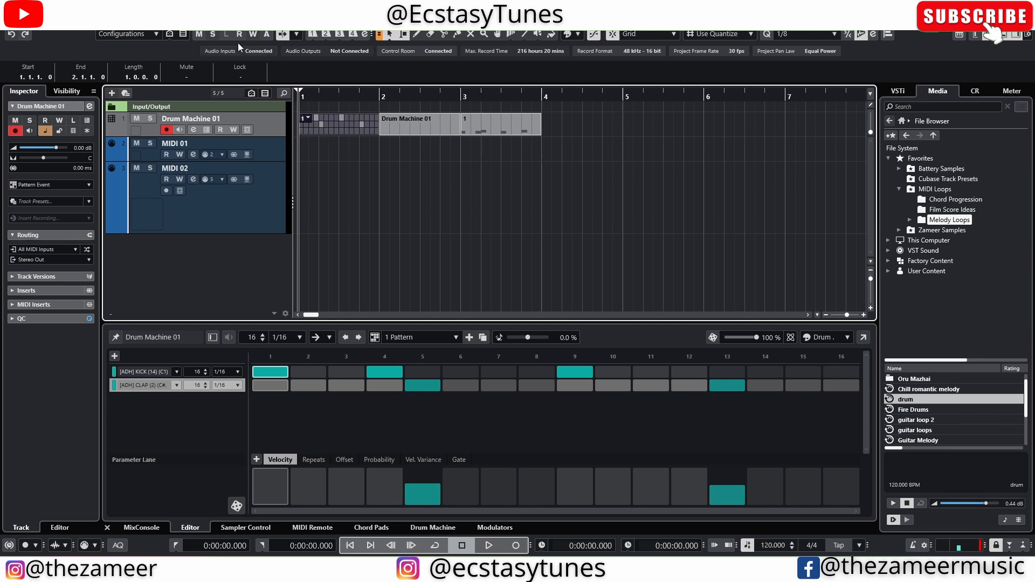